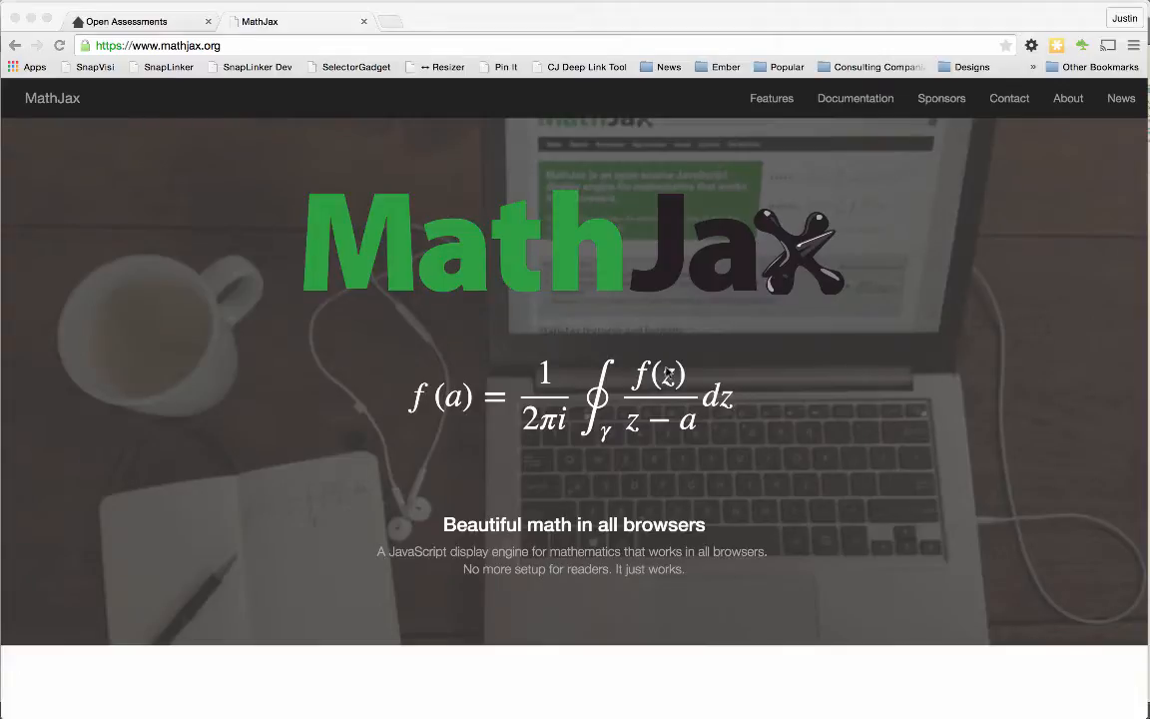
{"action": "mouse_move", "coordinate": [547, 247]}
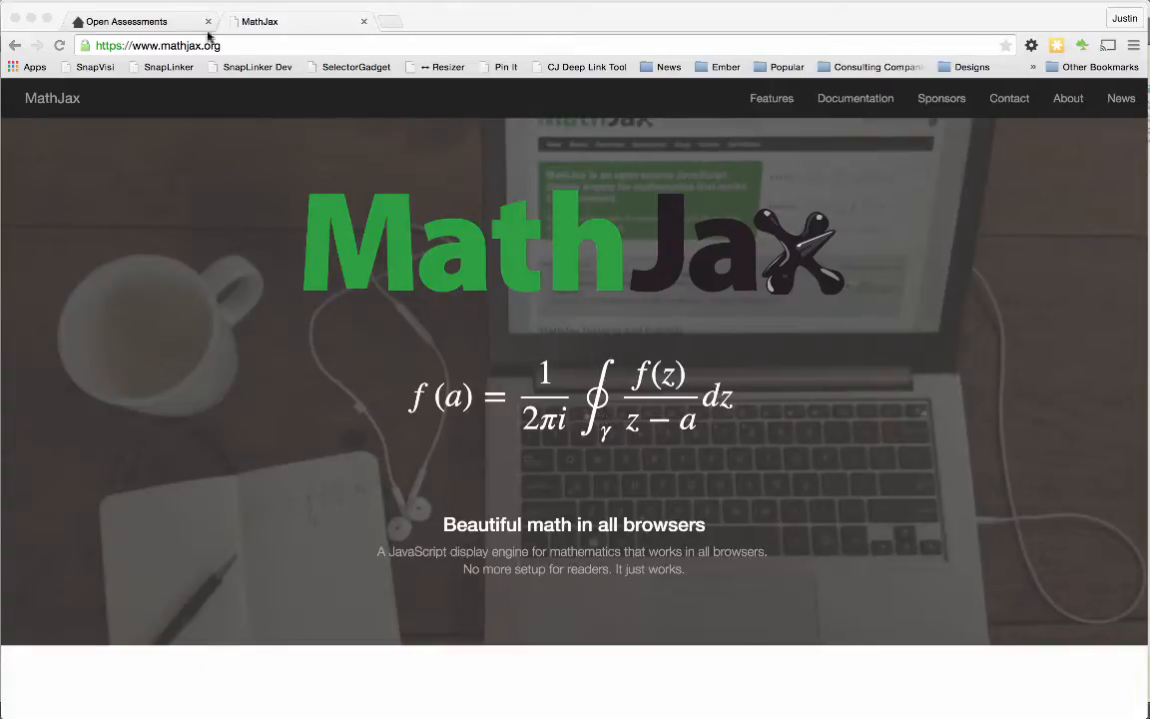
- Return to the Open Assessments Local Order of Accuracy quiz page with raw LaTeX equations
{"action": "left_click", "coordinate": [129, 20]}
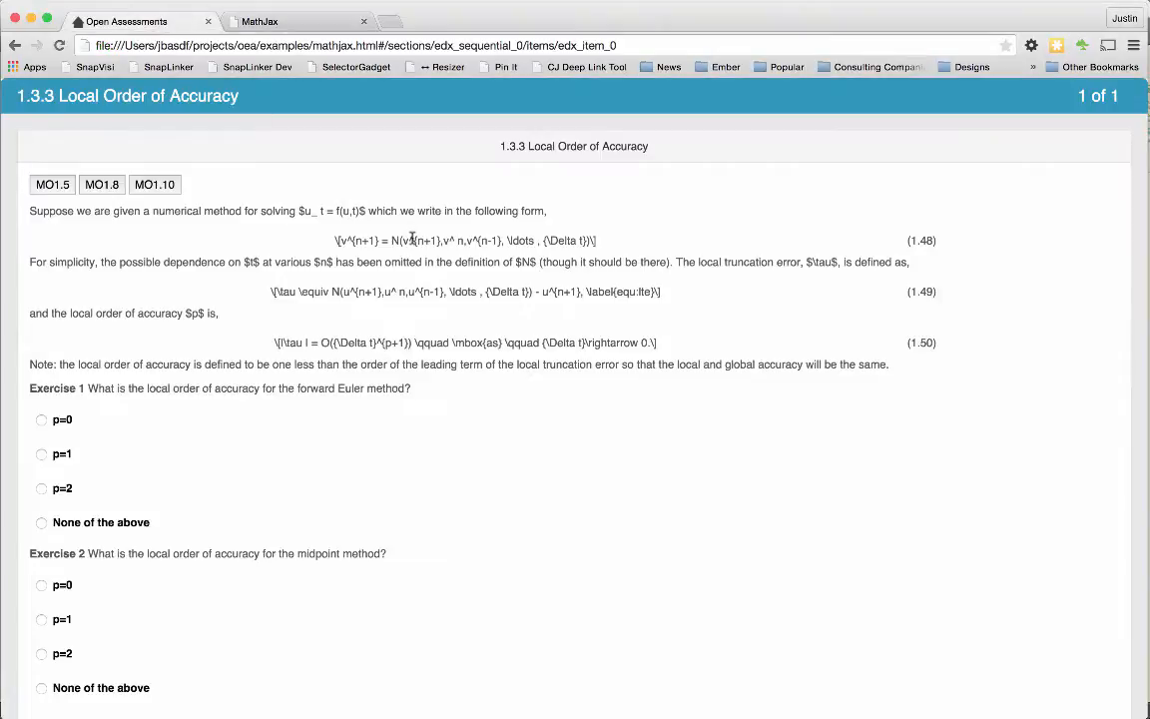
{"action": "mouse_move", "coordinate": [415, 290]}
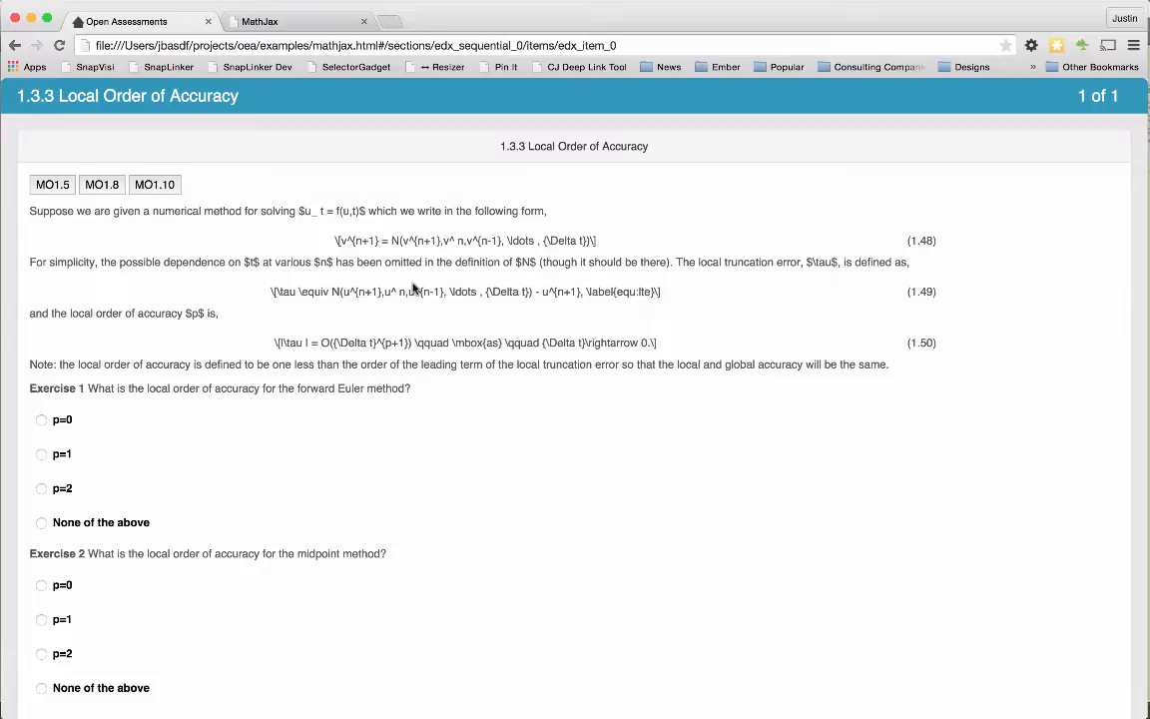
{"action": "mouse_move", "coordinate": [937, 144]}
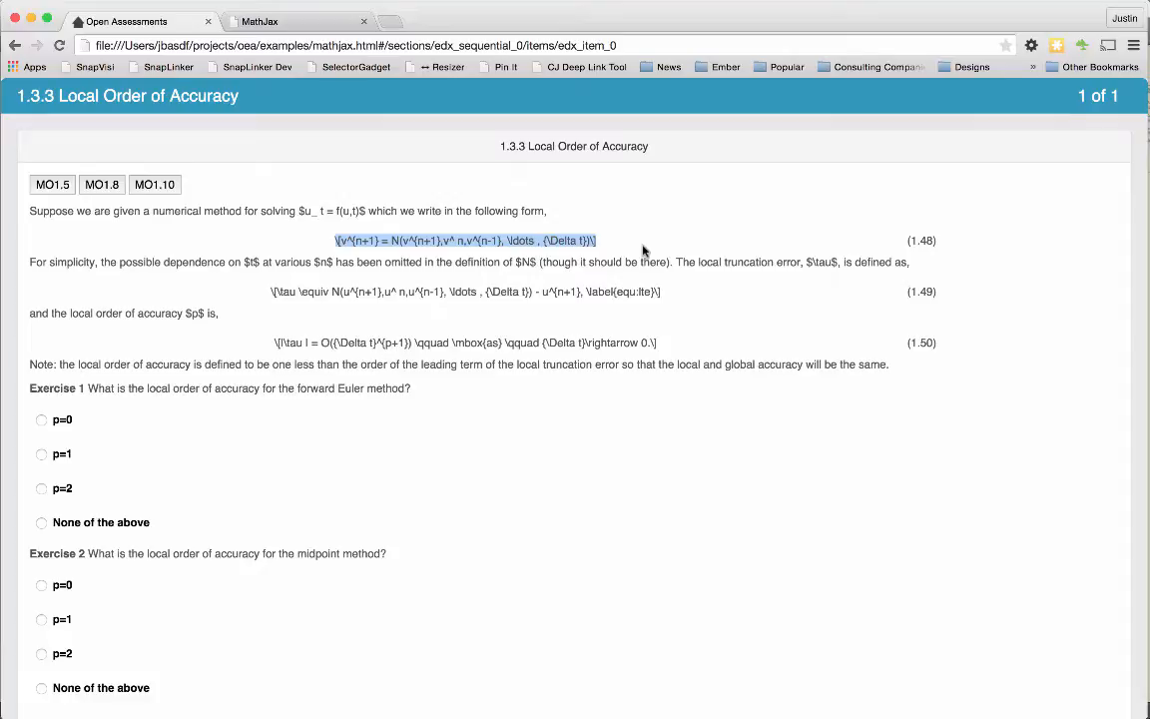
{"action": "mouse_move", "coordinate": [651, 287]}
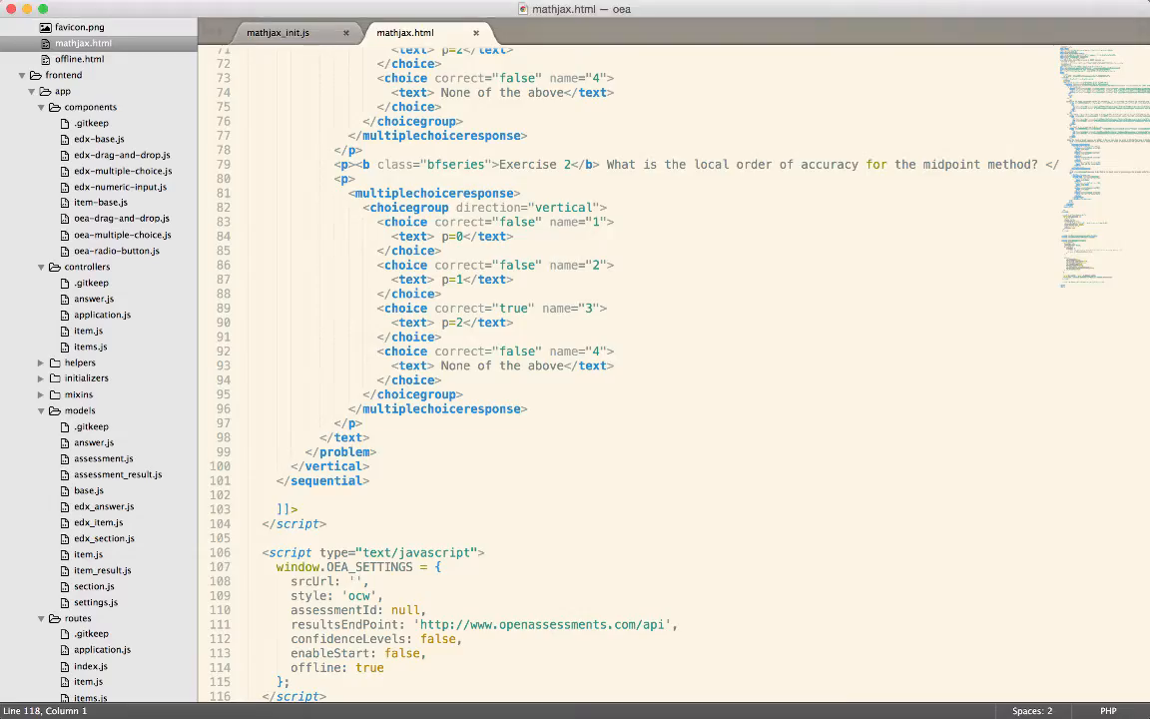
- Highlight the TeX-AMS-MML_HTMLorMML config parameter and the '$' inlineMath delimiter in the MathJax script tag
{"action": "scroll", "scroll_direction": "down", "scroll_amount": 3}
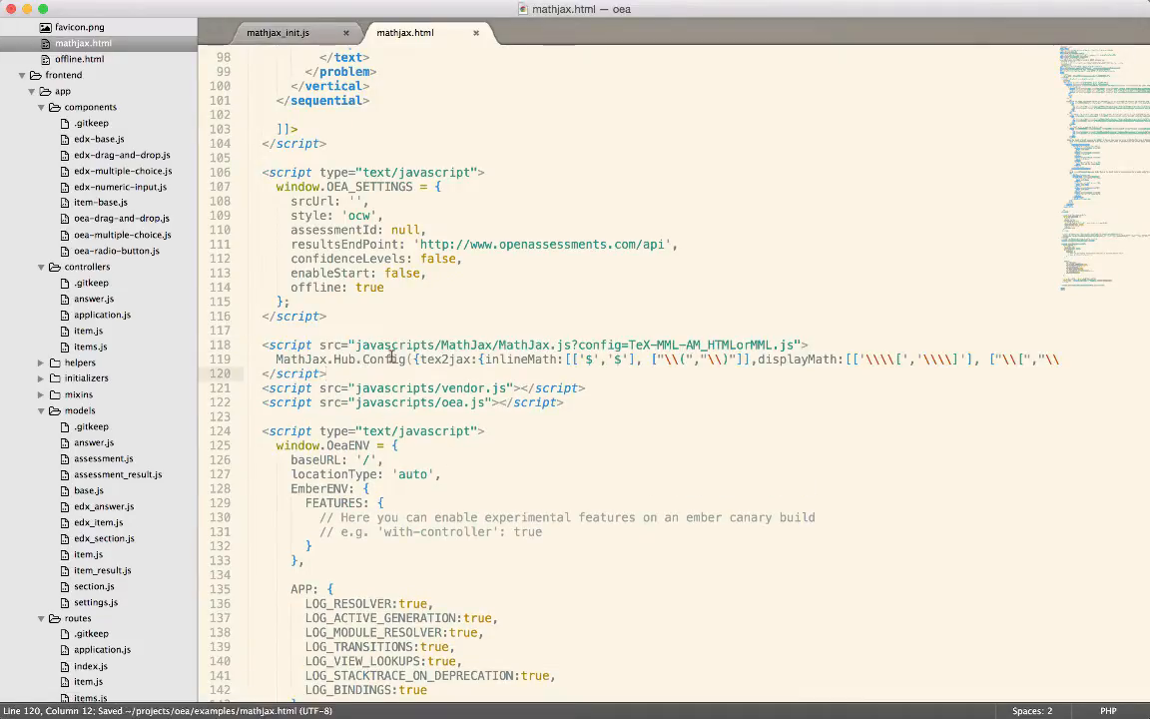
{"action": "double_click", "coordinate": [523, 343]}
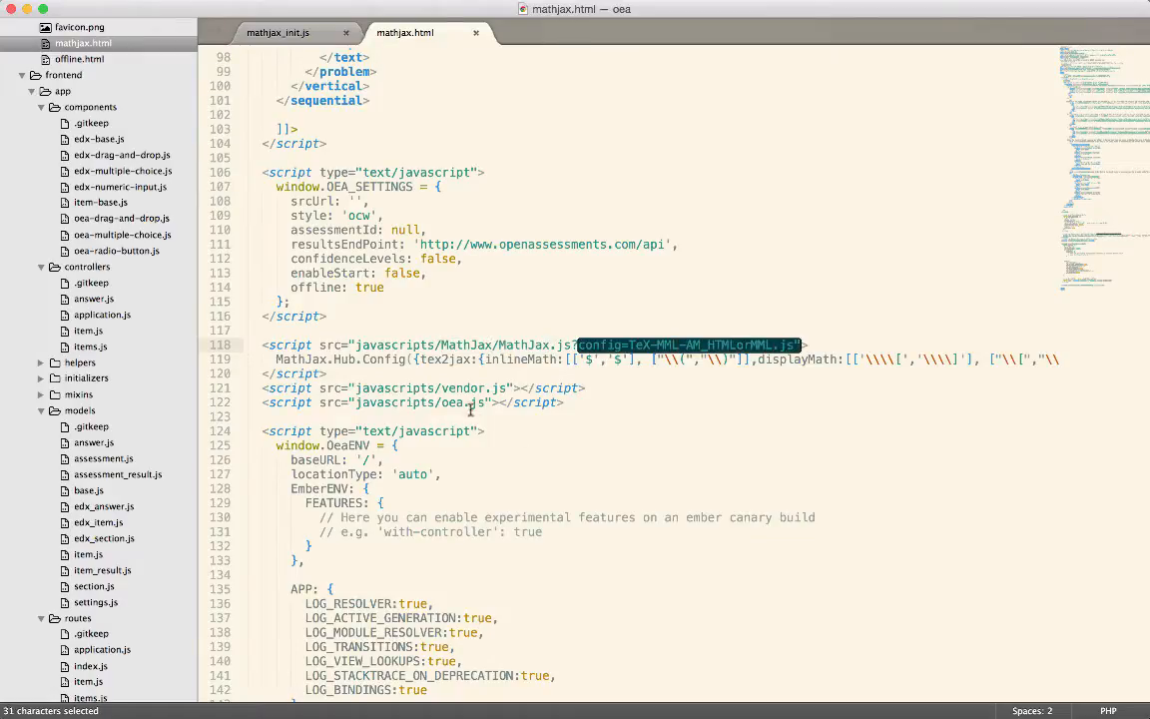
{"action": "left_click", "coordinate": [363, 360]}
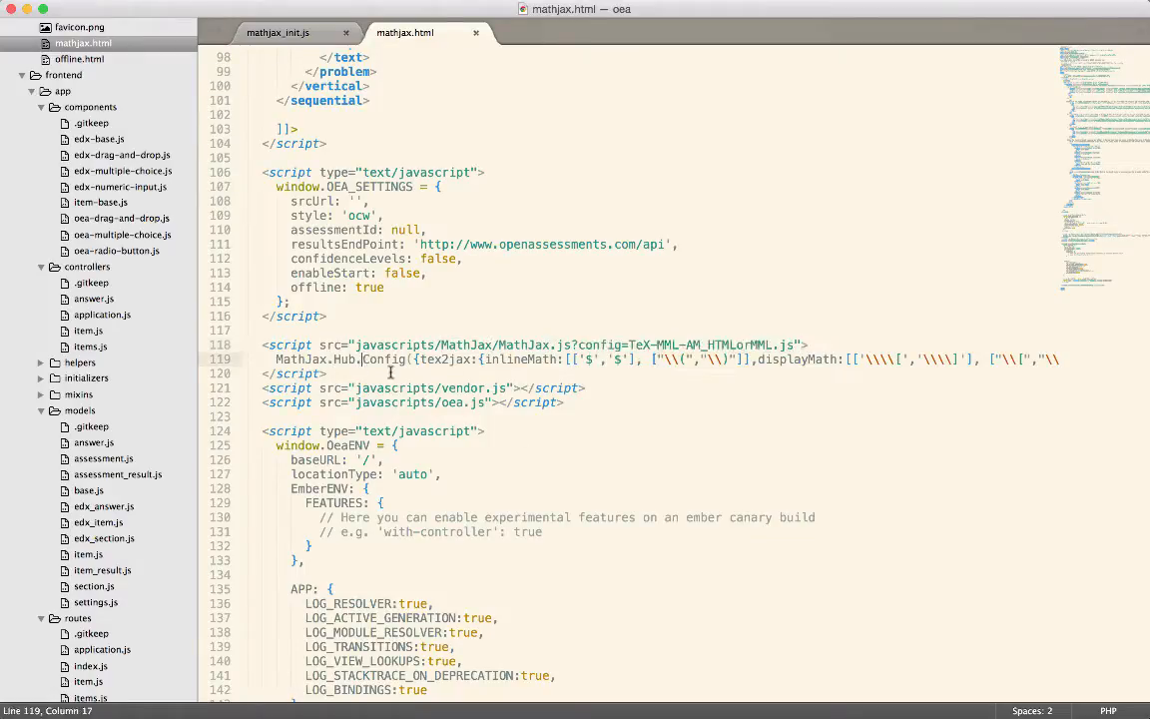
{"action": "double_click", "coordinate": [519, 360]}
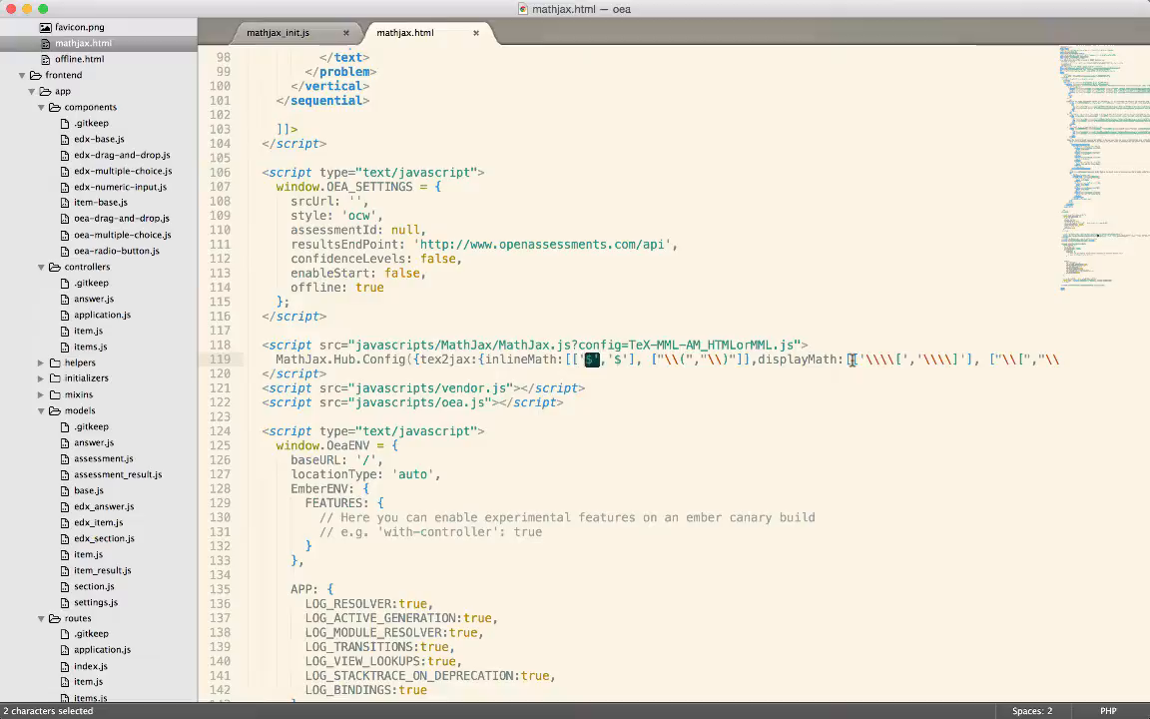
{"action": "left_click", "coordinate": [814, 359]}
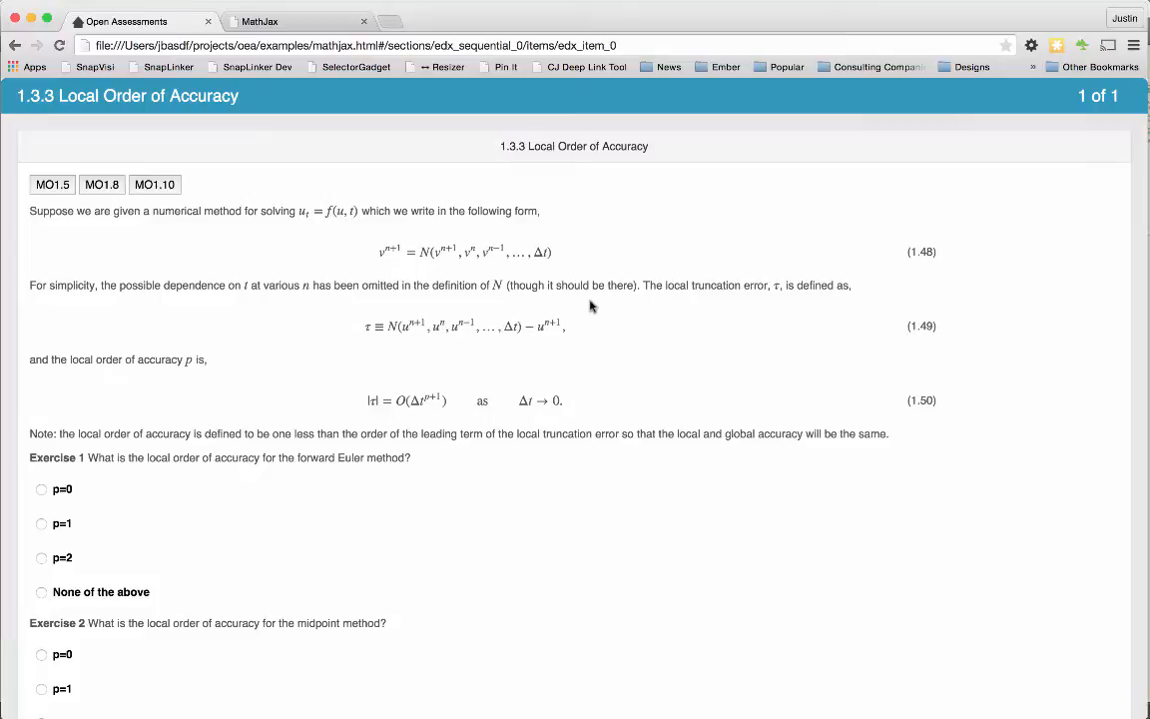
- Show the quiz page with the truncation error and accuracy equations now typeset by MathJax
{"action": "left_click", "coordinate": [61, 689]}
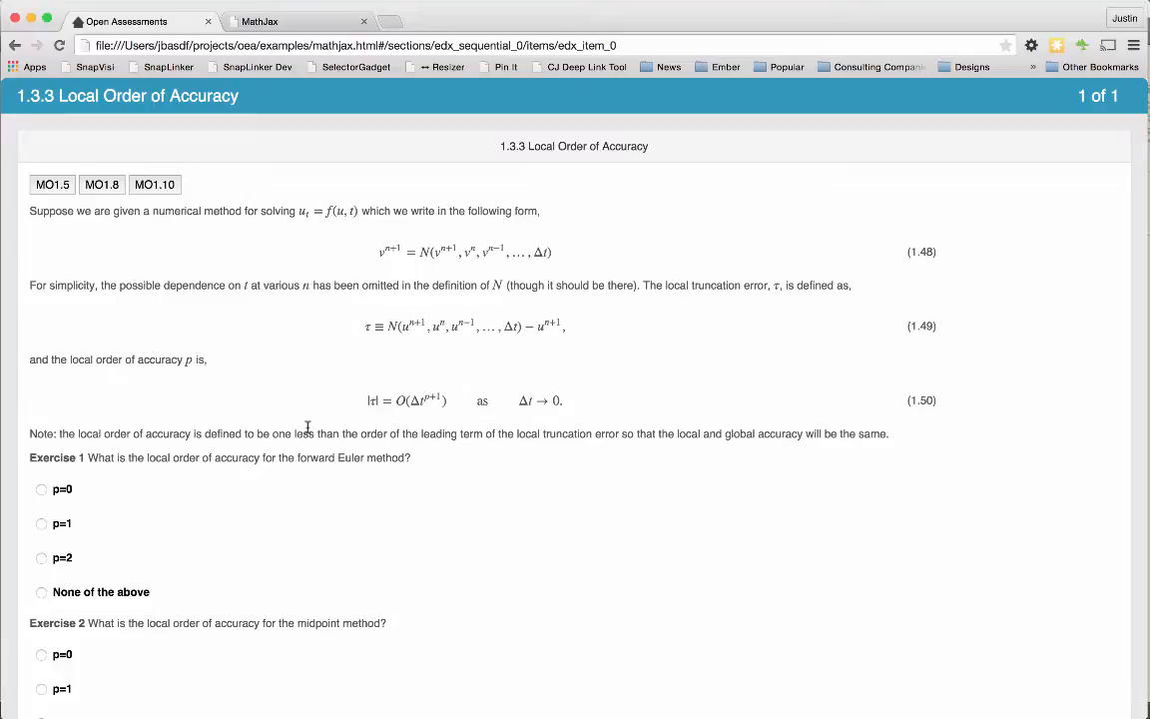
{"action": "mouse_move", "coordinate": [1042, 439]}
{"action": "type", "text": "mathml"}
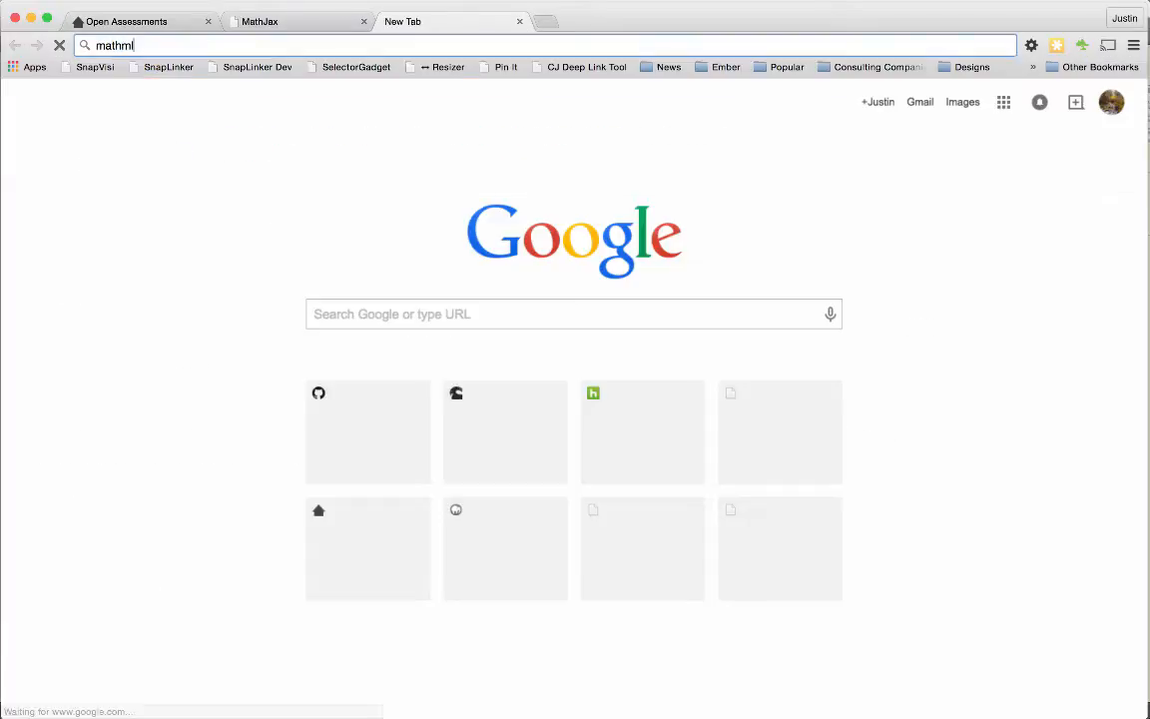
- Search Google for mathml, open the w3.org MathML result, then its 'What is MathML?' page
{"action": "key", "text": "Return"}
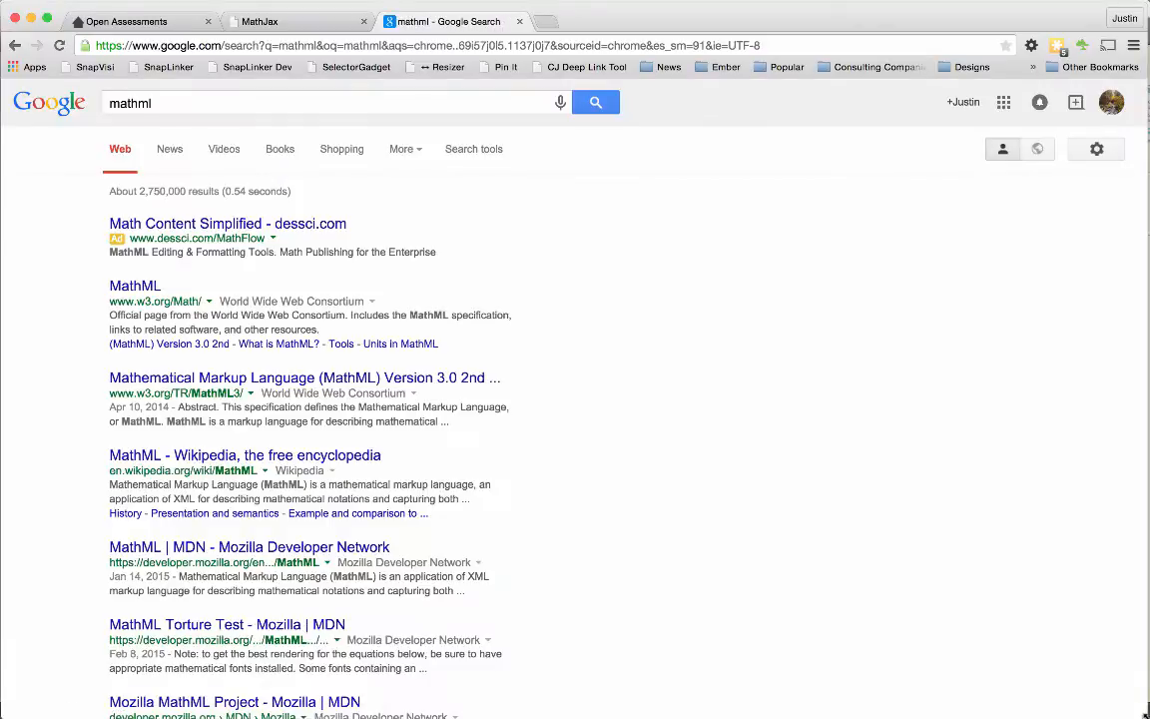
{"action": "mouse_move", "coordinate": [136, 288]}
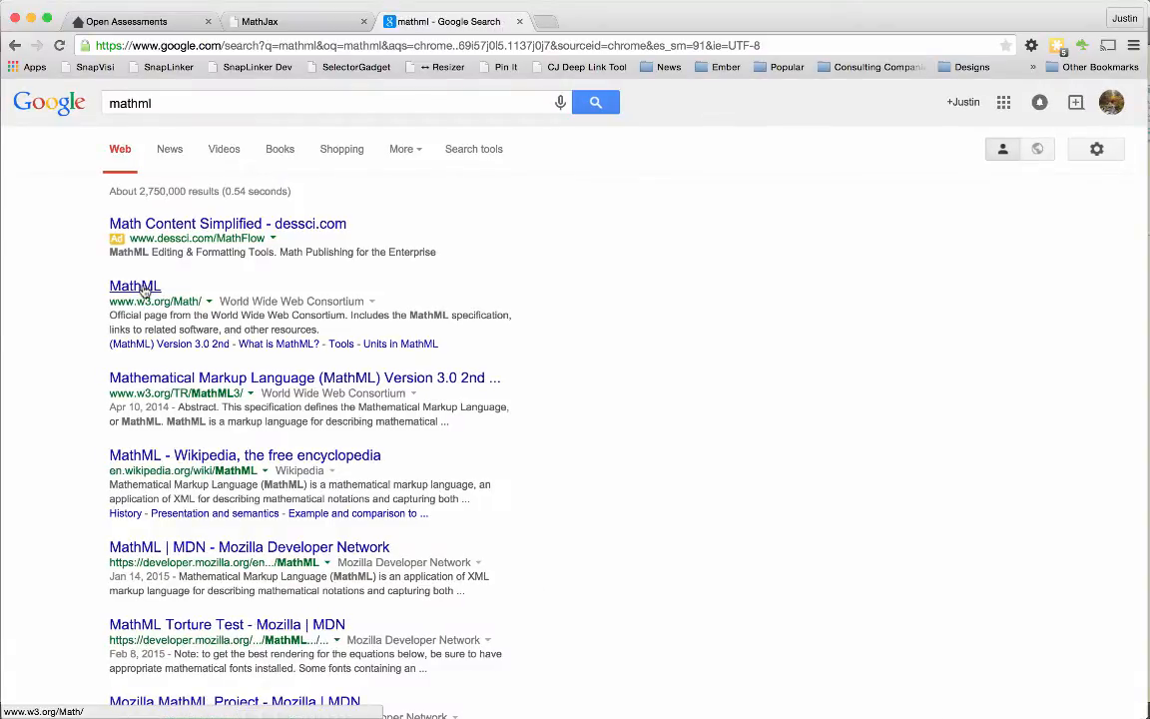
{"action": "left_click", "coordinate": [133, 286]}
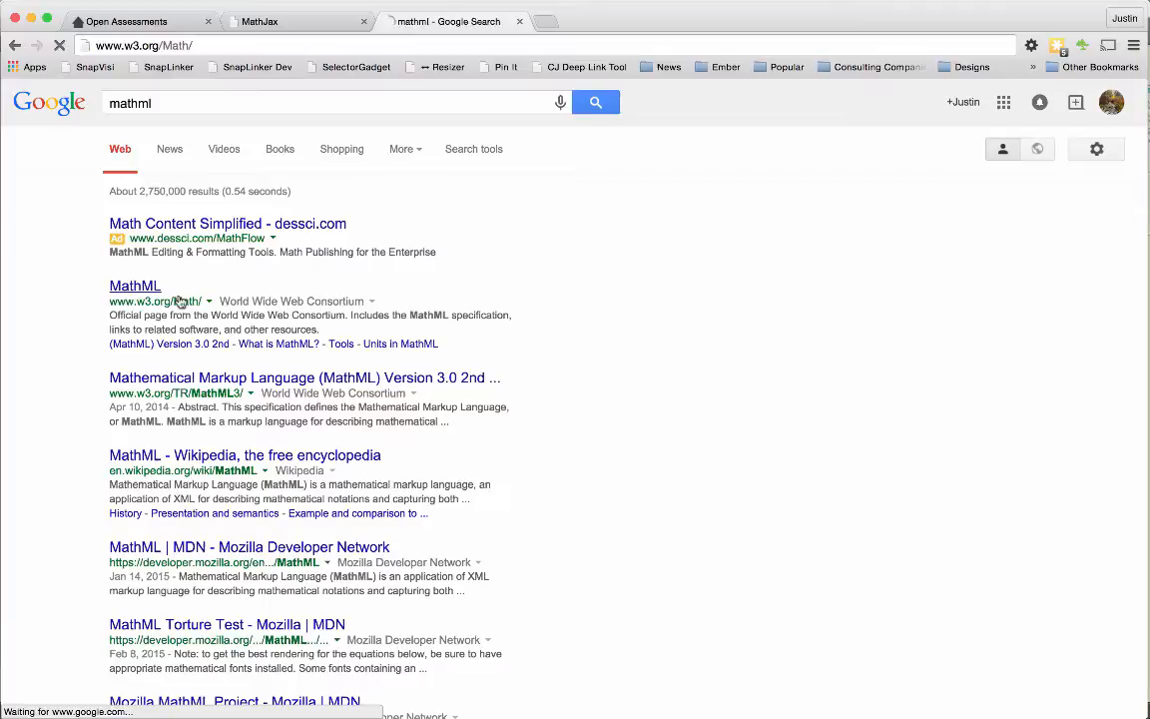
{"action": "left_click", "coordinate": [136, 287]}
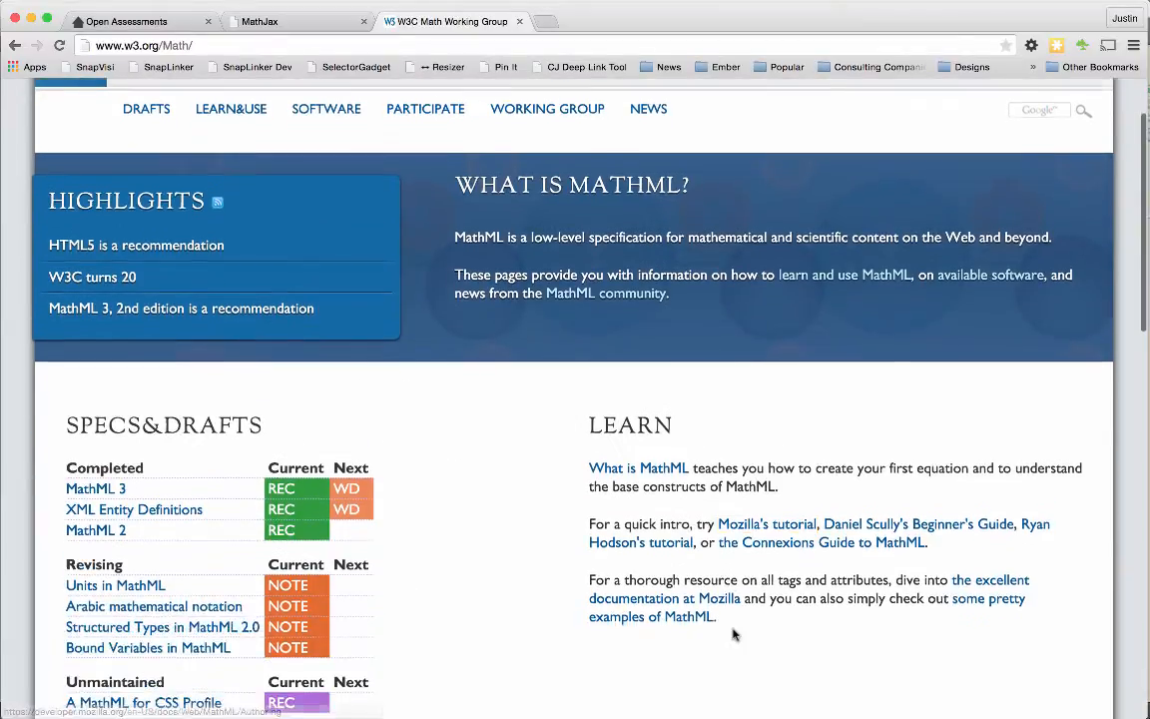
{"action": "scroll", "scroll_direction": "down", "scroll_amount": 3}
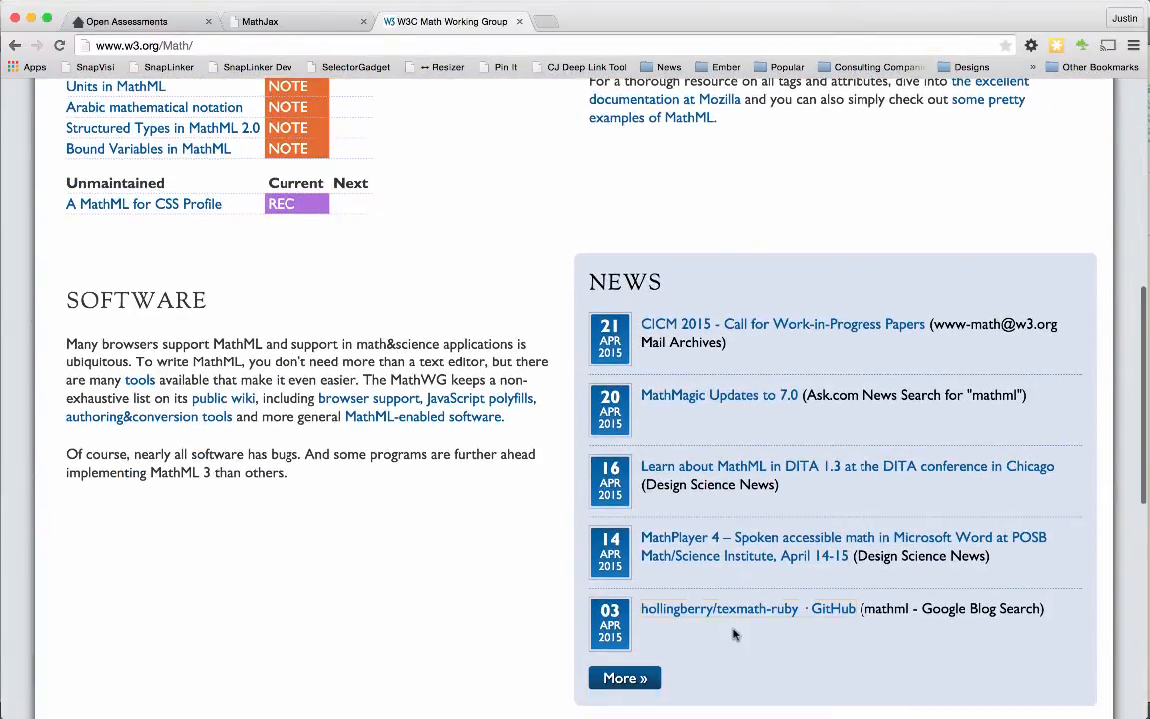
{"action": "scroll", "scroll_direction": "down", "scroll_amount": 3}
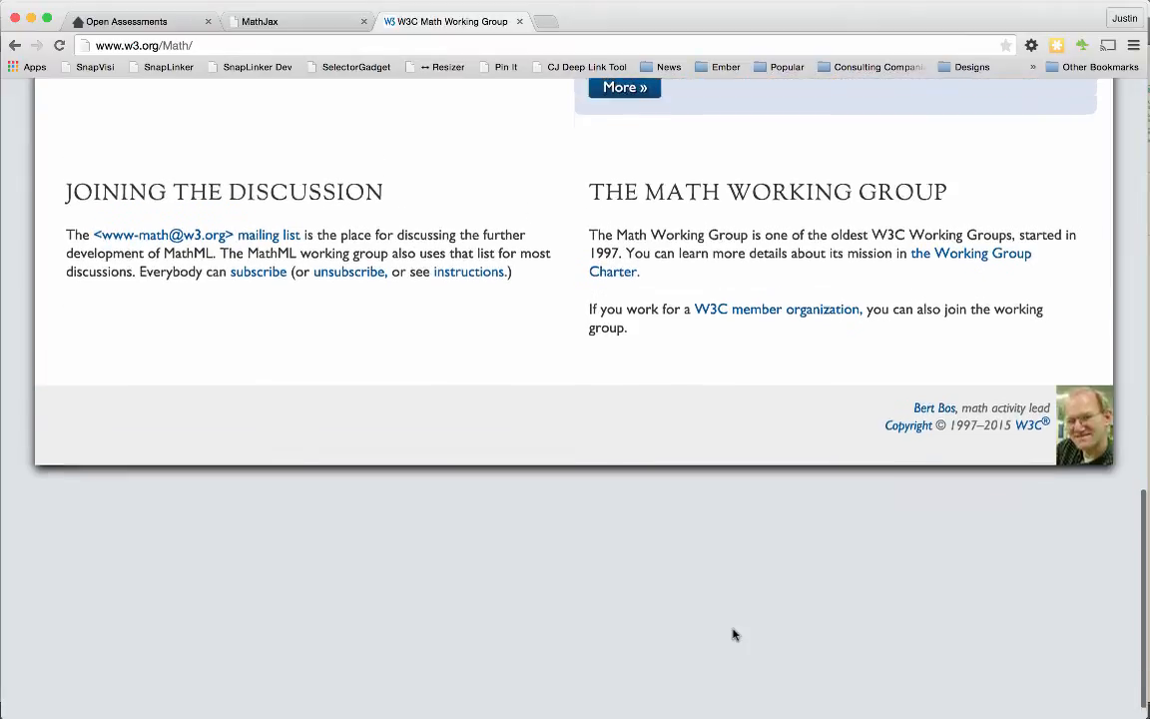
{"action": "scroll", "scroll_direction": "up", "scroll_amount": 3}
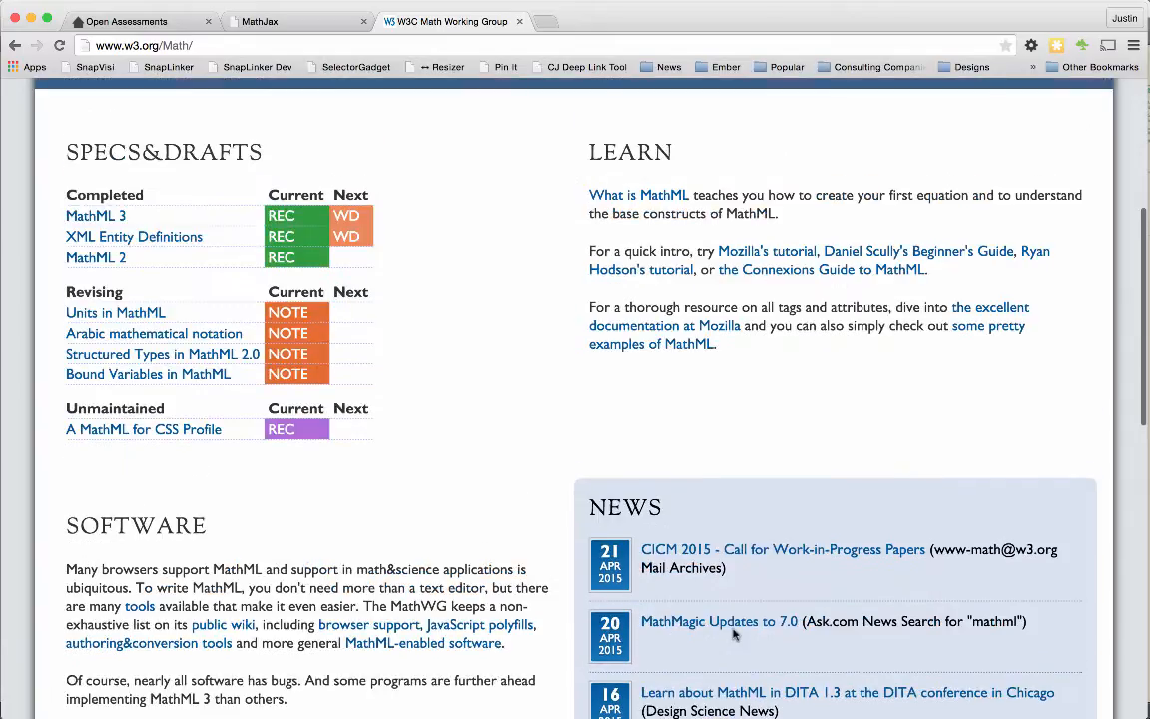
{"action": "left_click", "coordinate": [639, 196]}
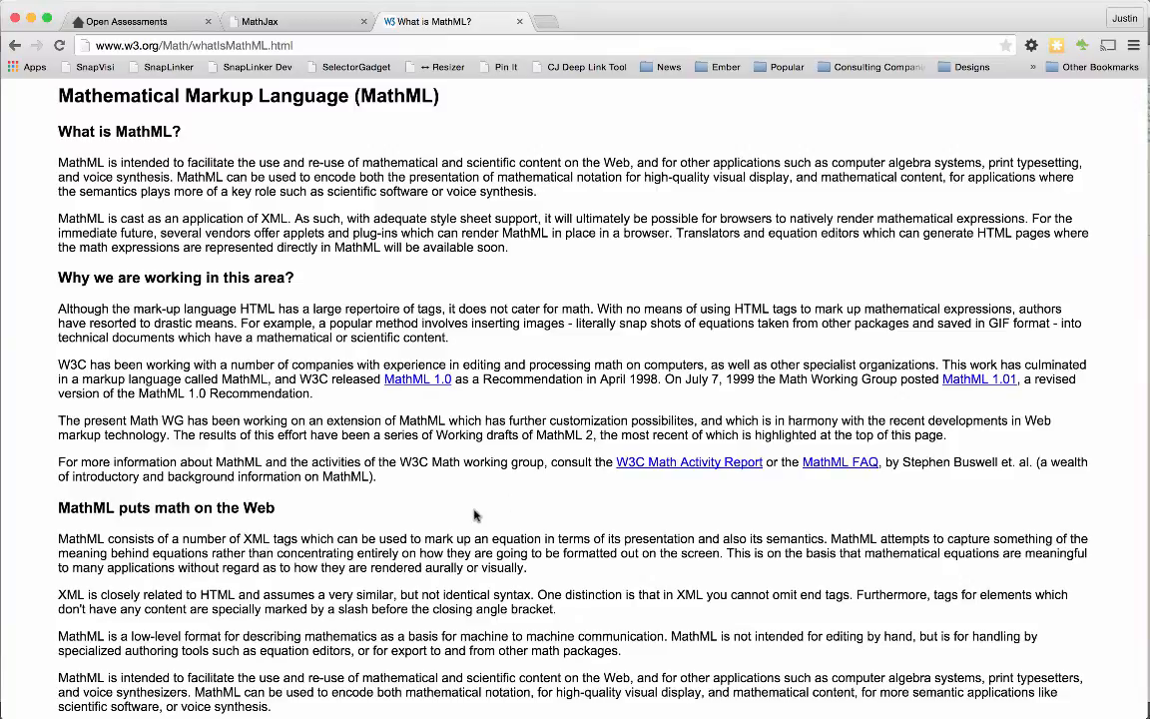
{"action": "scroll", "scroll_direction": "down", "scroll_amount": 3}
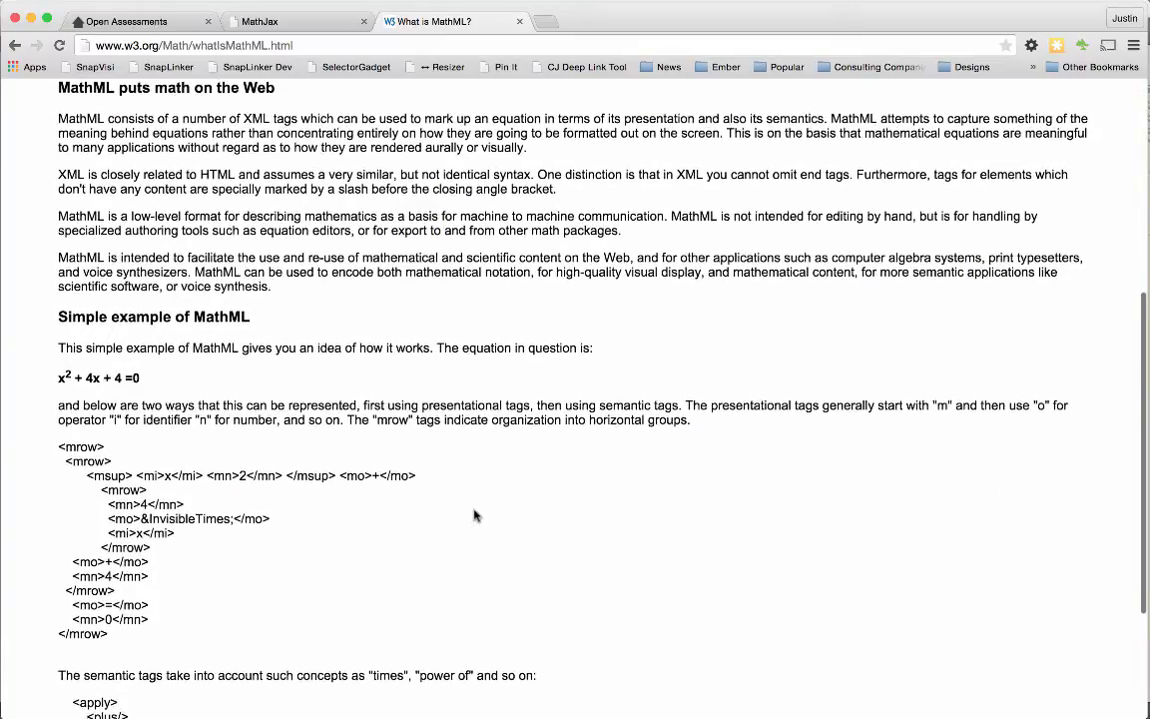
{"action": "scroll", "scroll_direction": "down", "scroll_amount": 3}
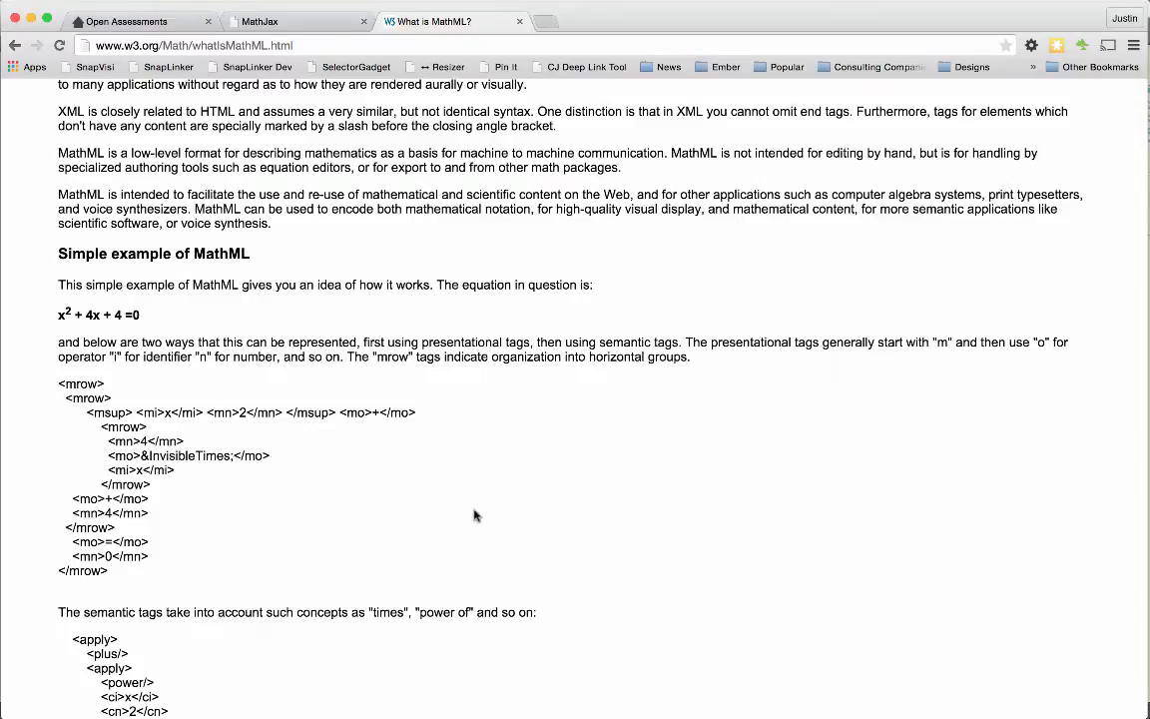
{"action": "mouse_move", "coordinate": [176, 268]}
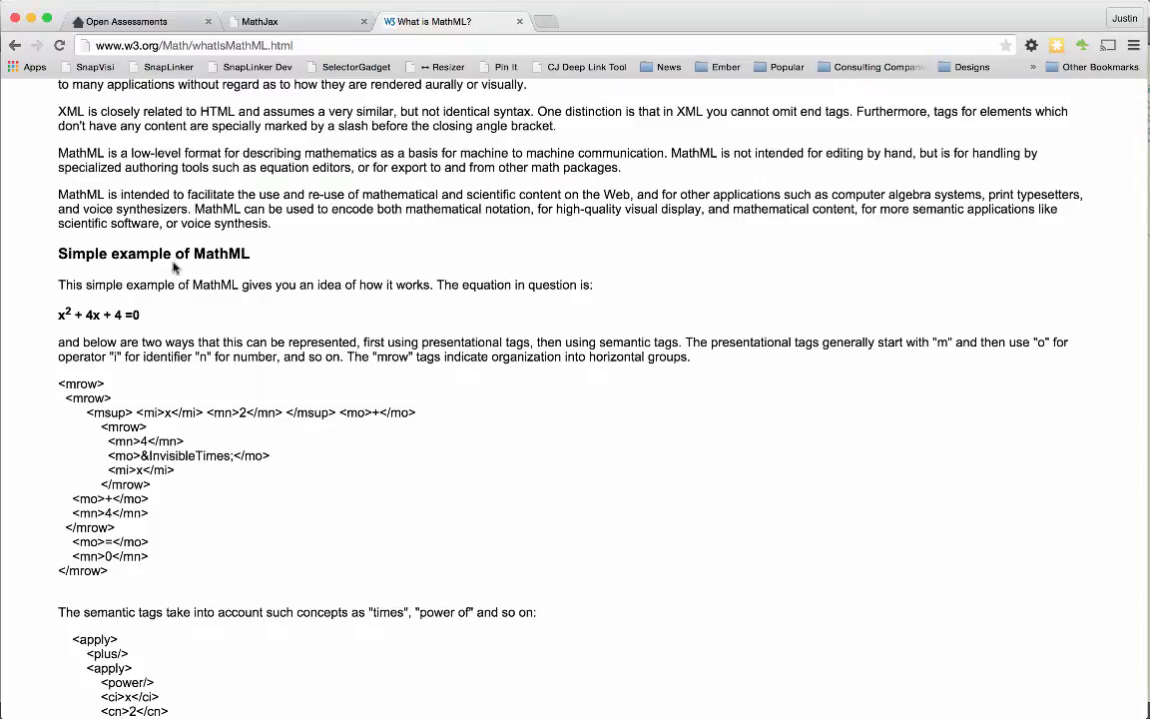
{"action": "mouse_move", "coordinate": [148, 318]}
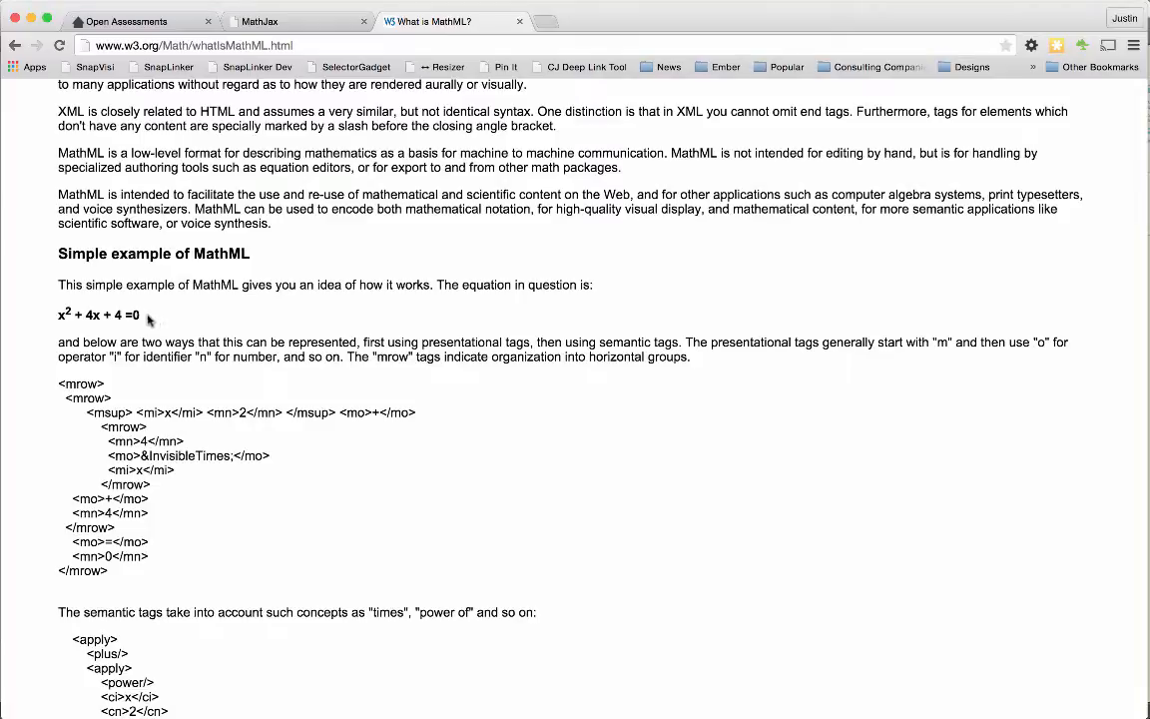
{"action": "mouse_move", "coordinate": [87, 409]}
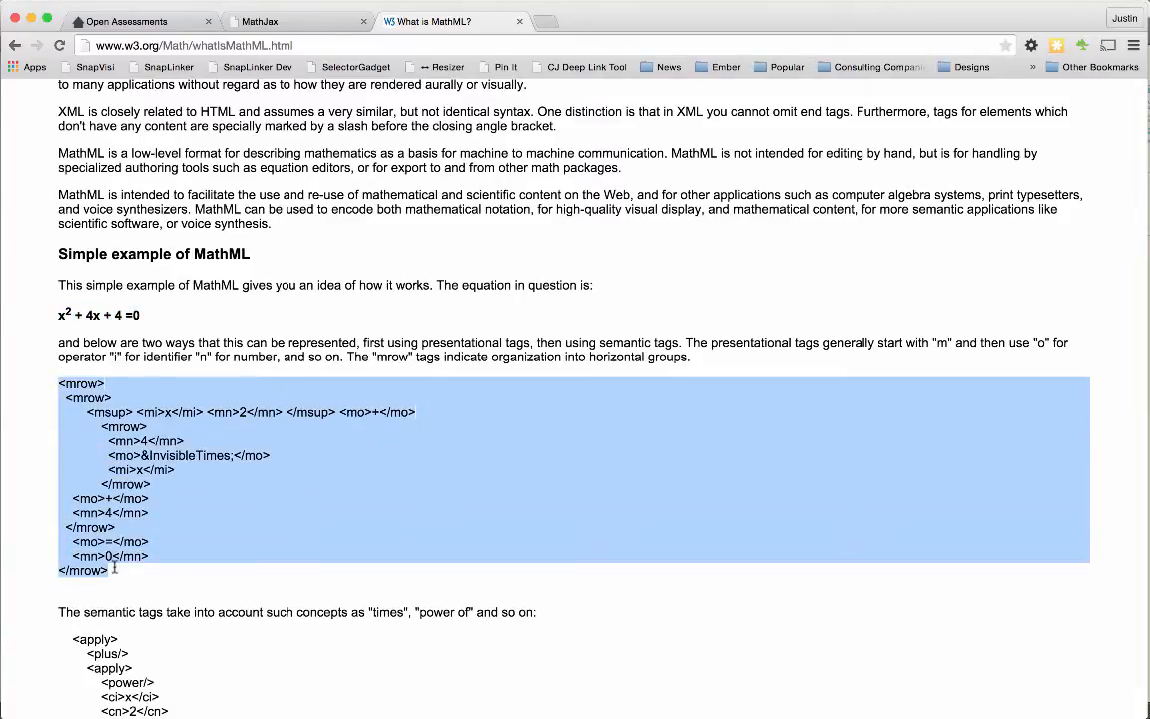
{"action": "mouse_move", "coordinate": [190, 577]}
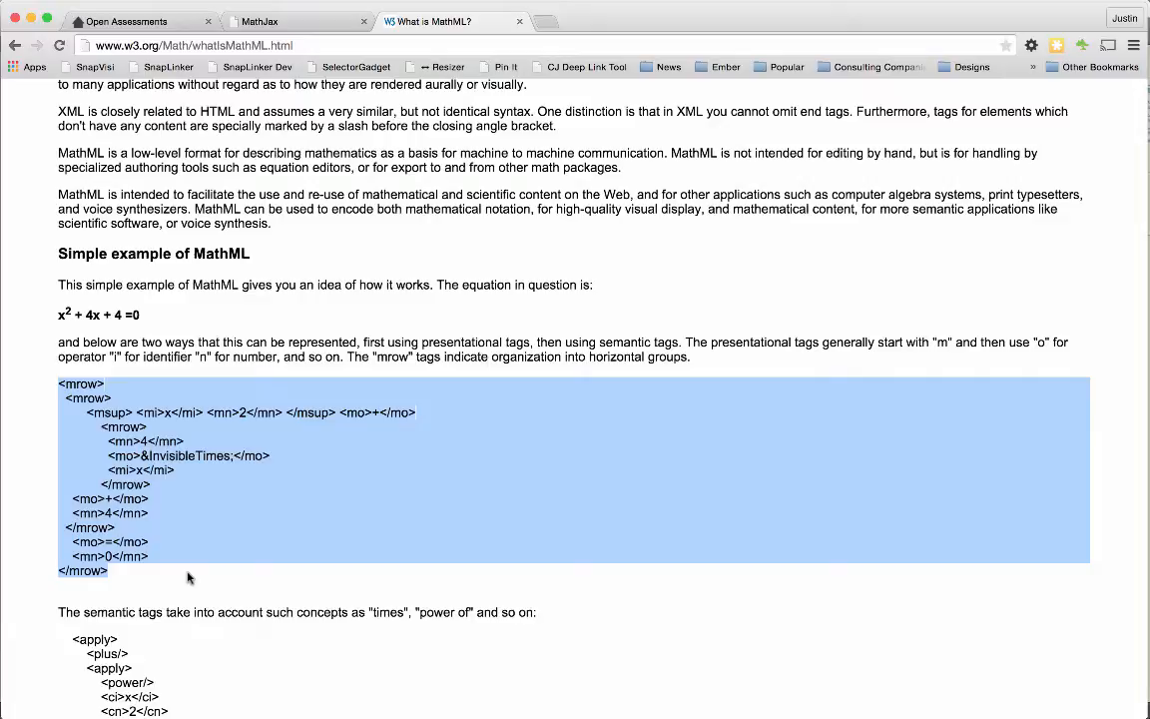
{"action": "scroll", "scroll_direction": "down", "scroll_amount": 3}
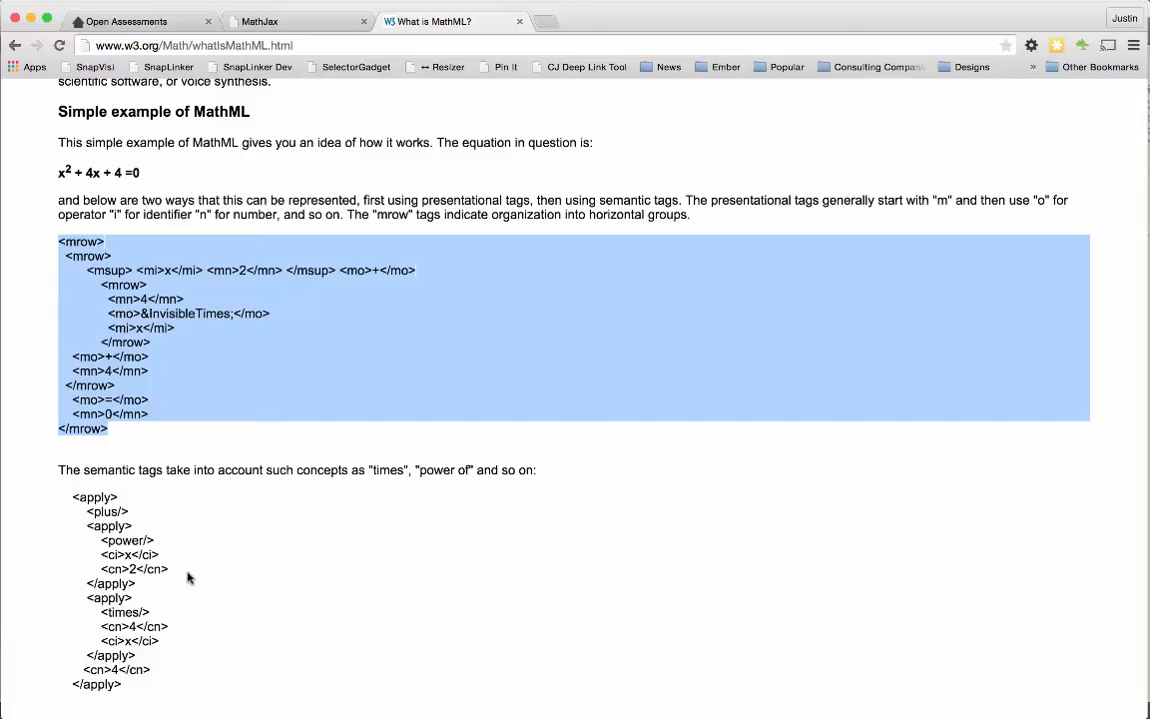
{"action": "left_click", "coordinate": [243, 573]}
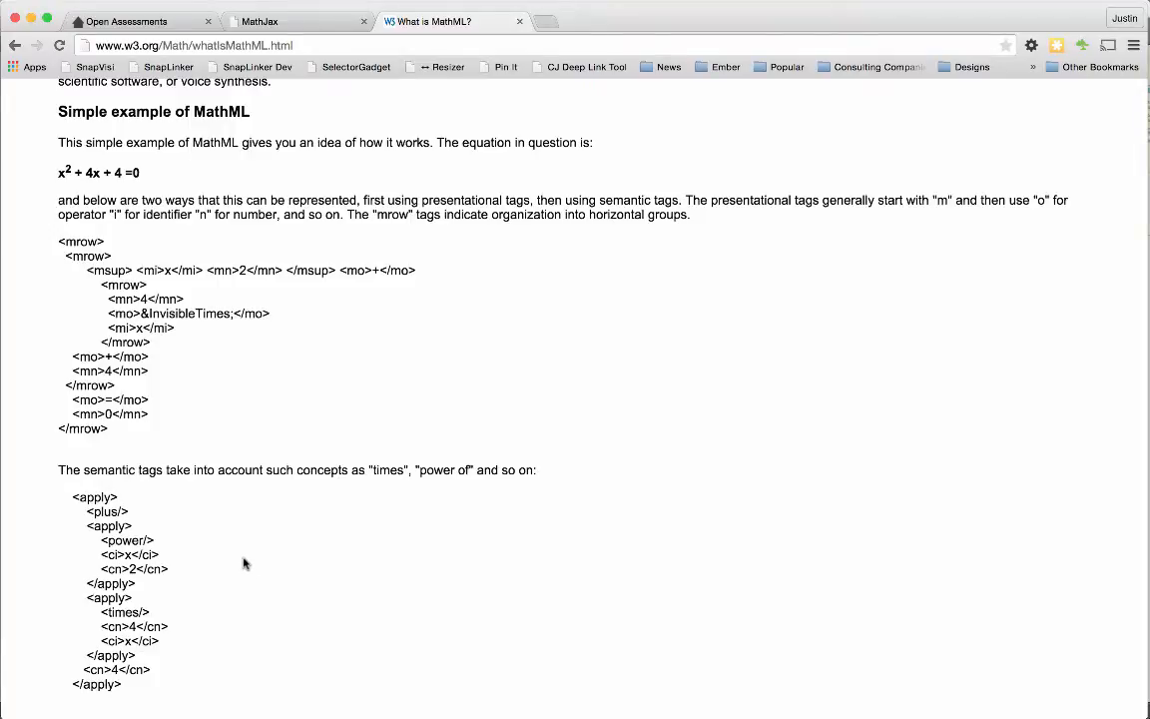
{"action": "mouse_move", "coordinate": [262, 563]}
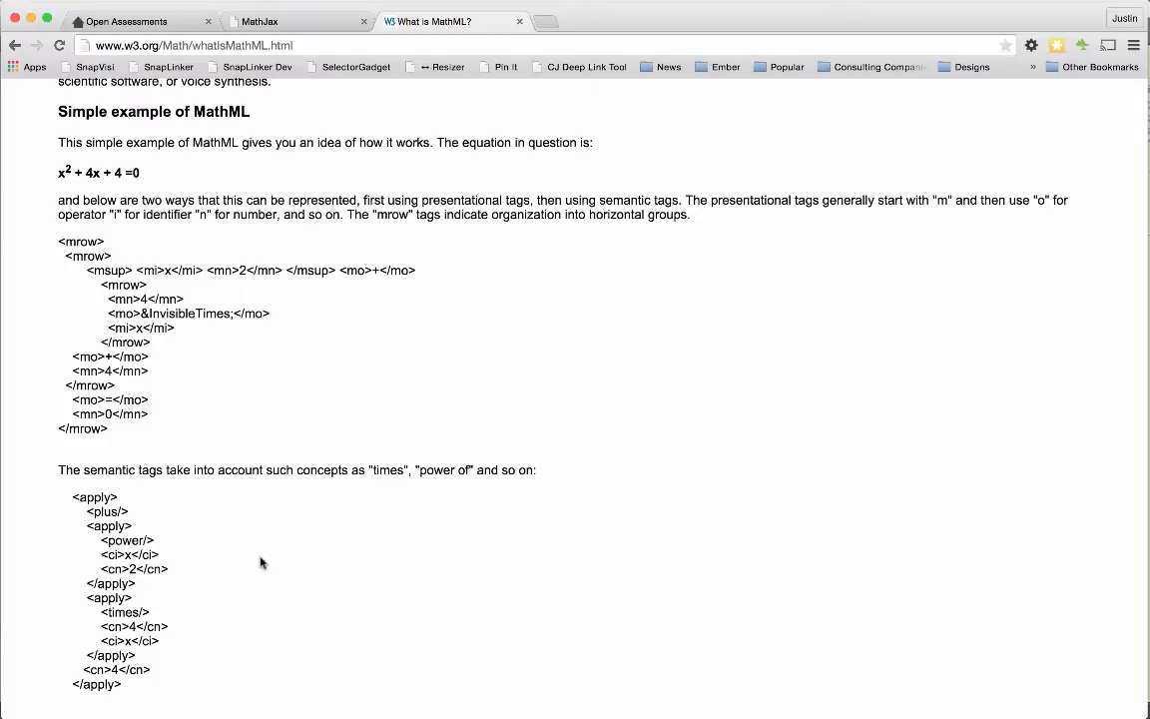
{"action": "mouse_move", "coordinate": [74, 499]}
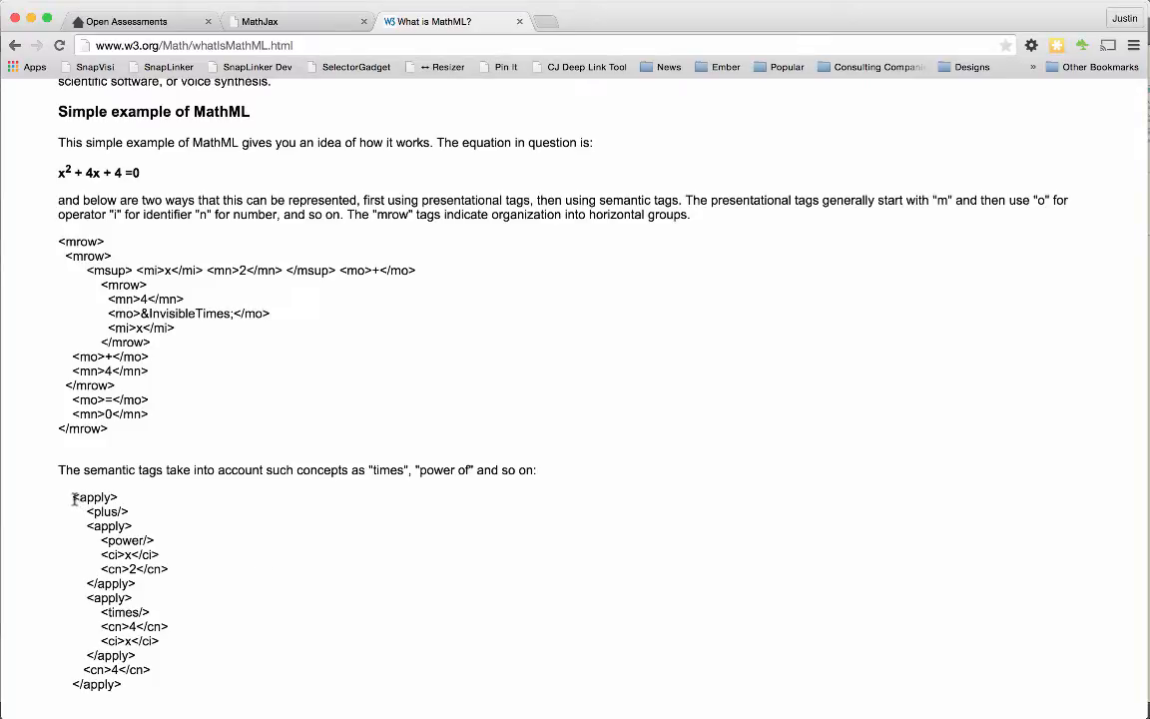
{"action": "left_click_drag", "start_coordinate": [72, 497], "coordinate": [138, 682]}
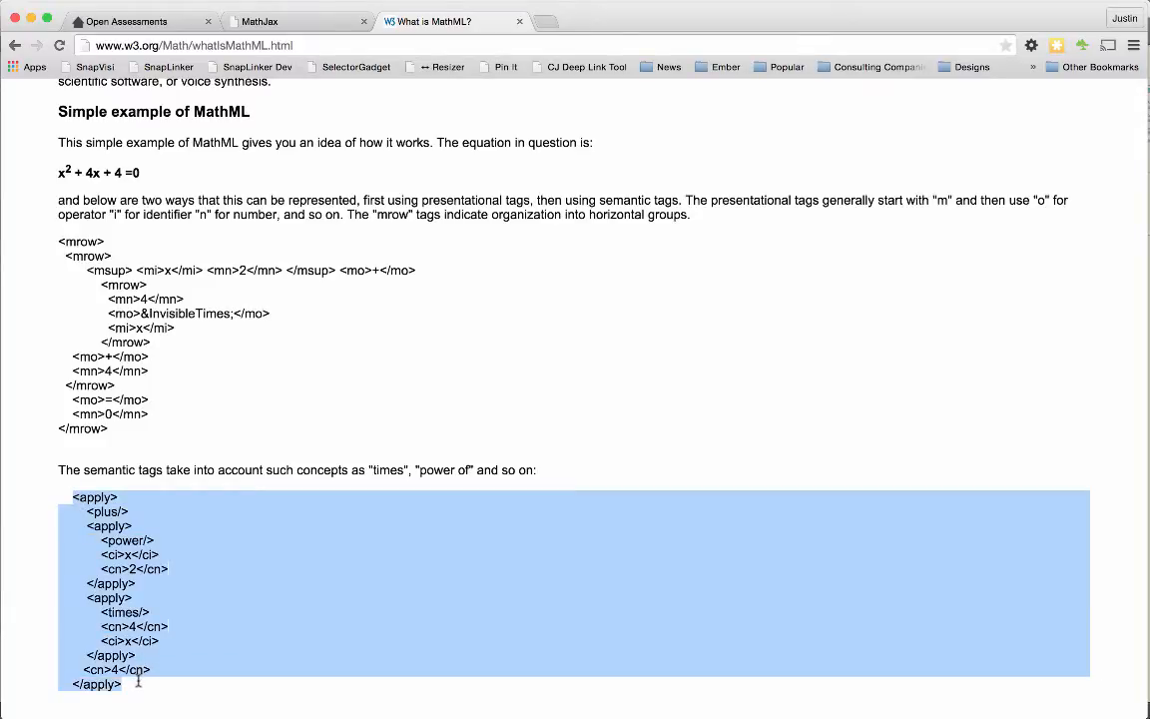
{"action": "left_click", "coordinate": [242, 631]}
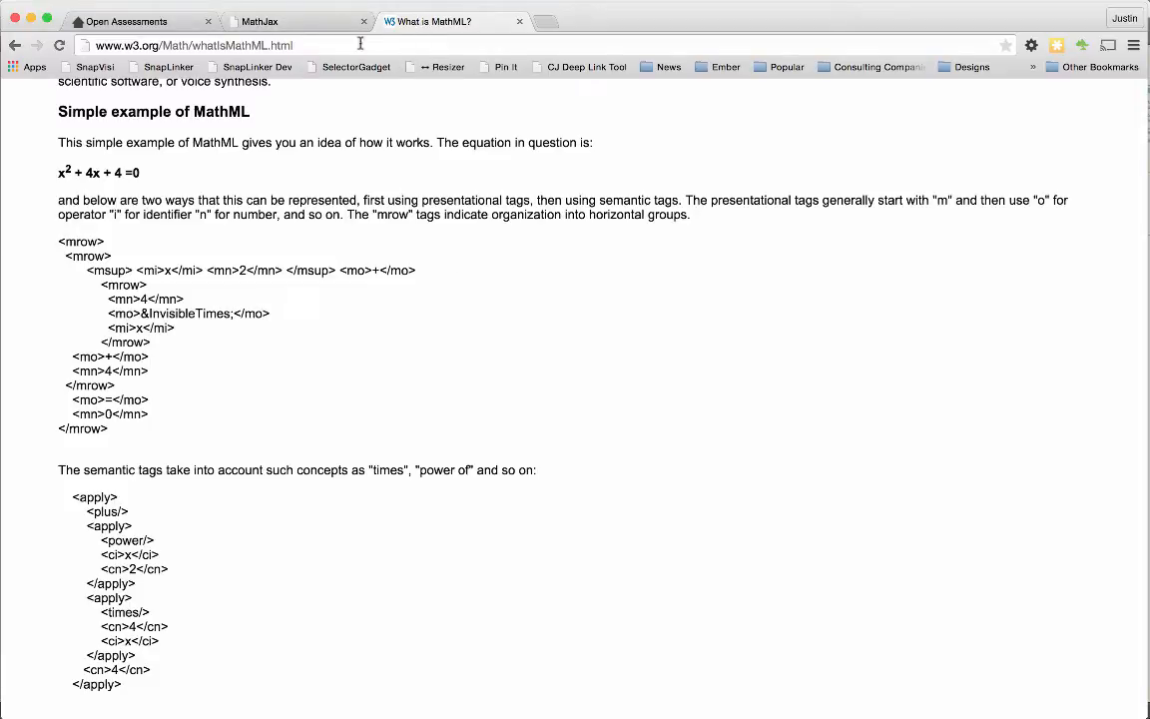
{"action": "mouse_move", "coordinate": [299, 20]}
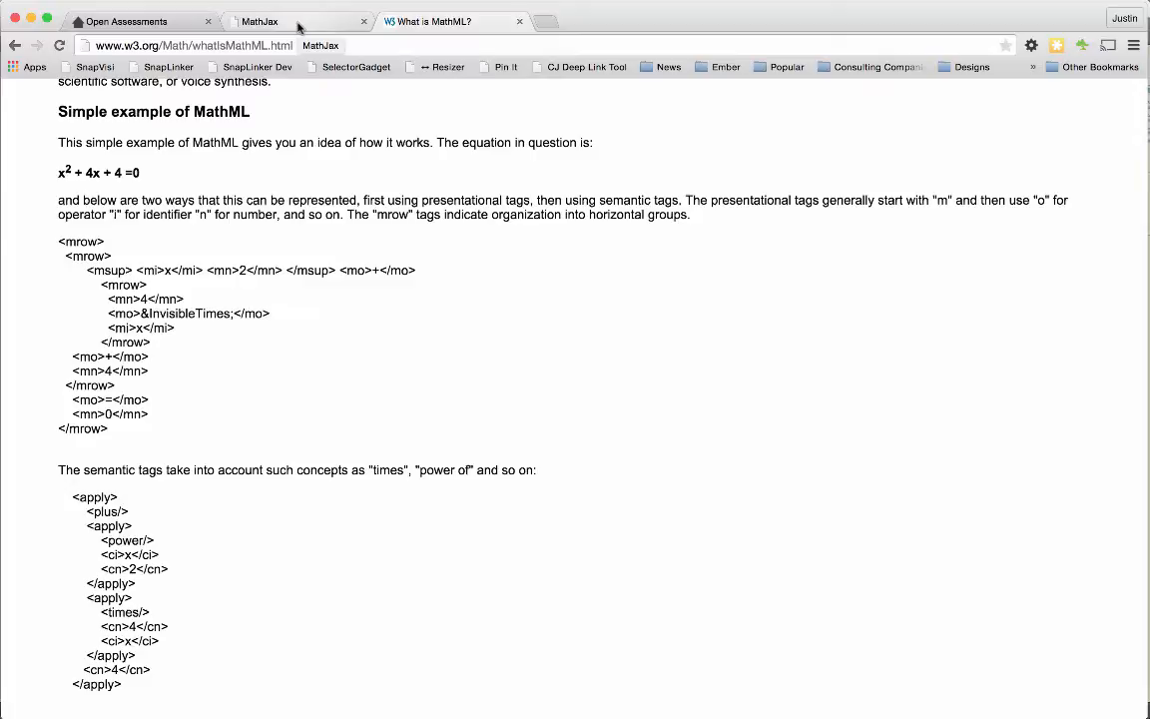
{"action": "mouse_move", "coordinate": [543, 247]}
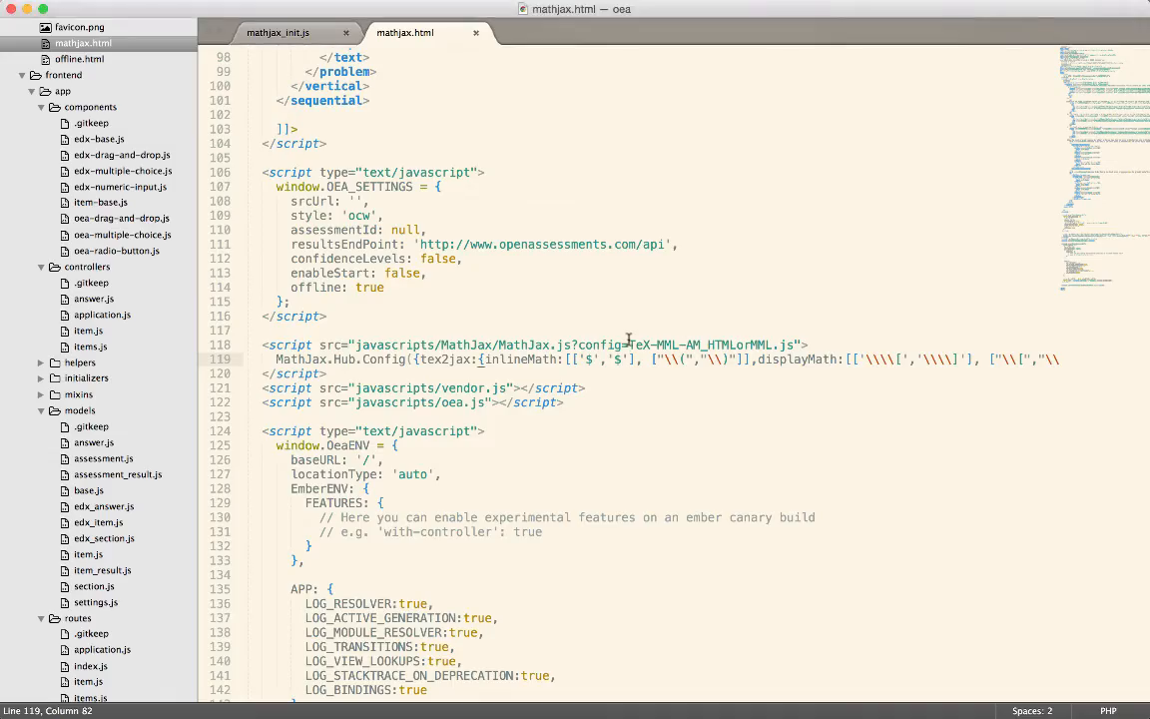
- Highlight the \tau \equiv local truncation error display equation on line 40 of mathjax.html
{"action": "left_click", "coordinate": [411, 144]}
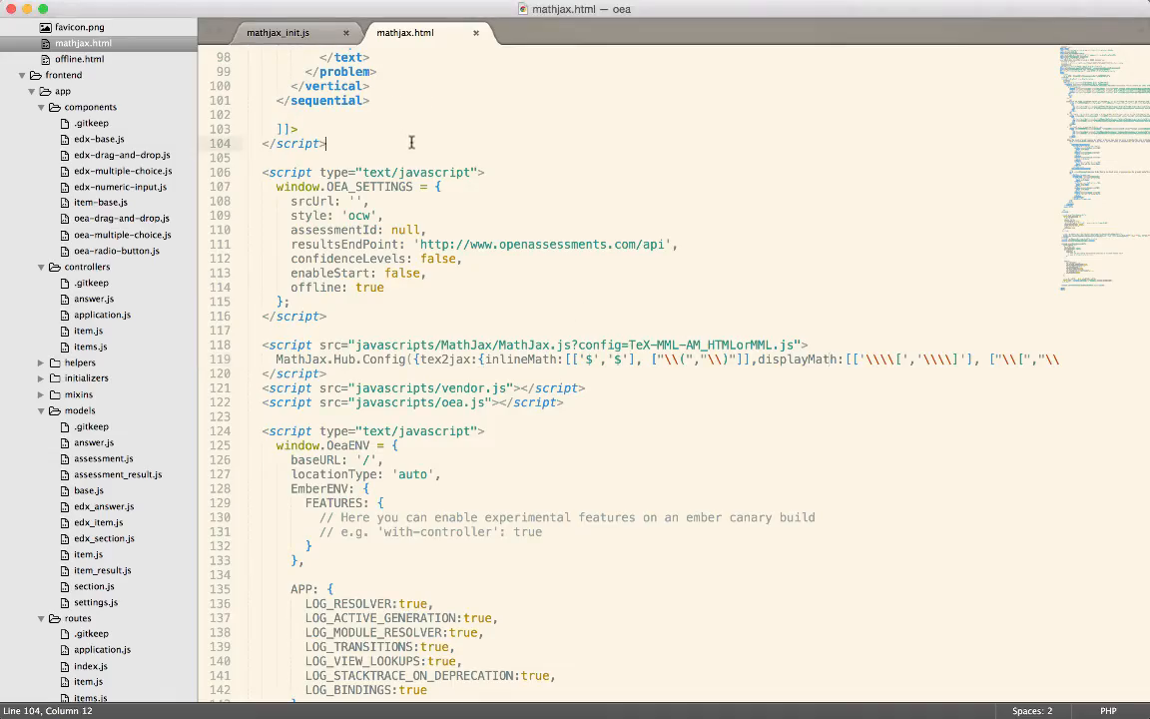
{"action": "scroll", "scroll_direction": "up", "scroll_amount": 3}
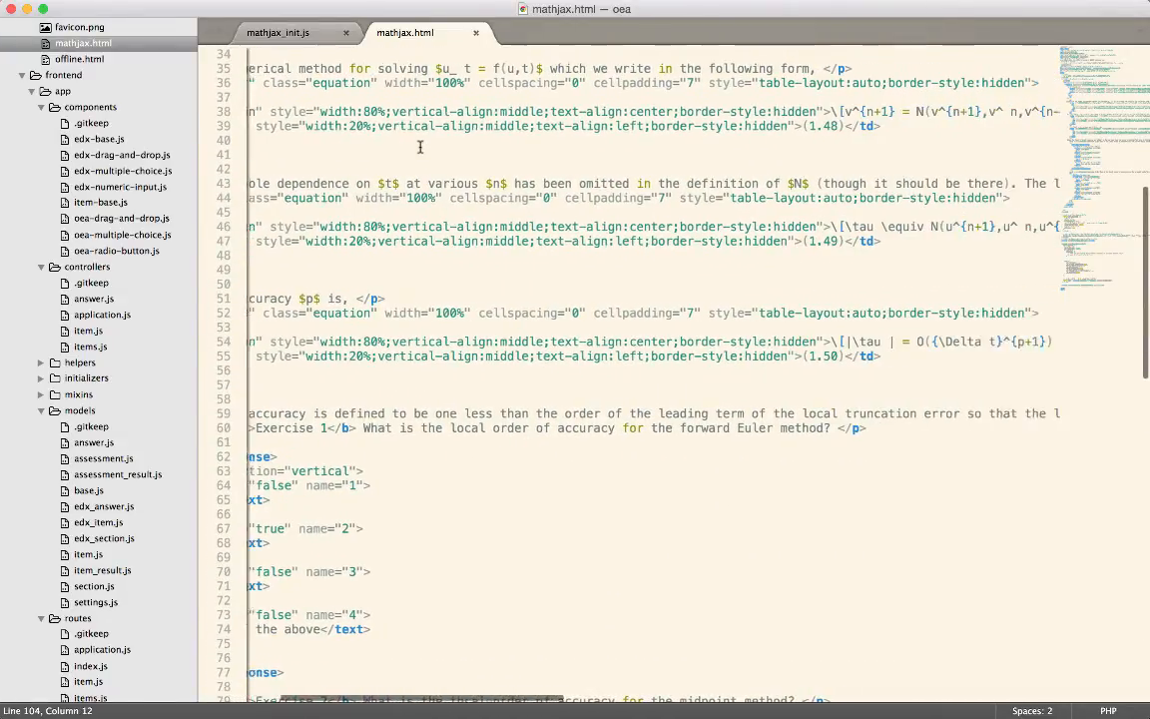
{"action": "scroll", "scroll_direction": "right", "scroll_amount": 3}
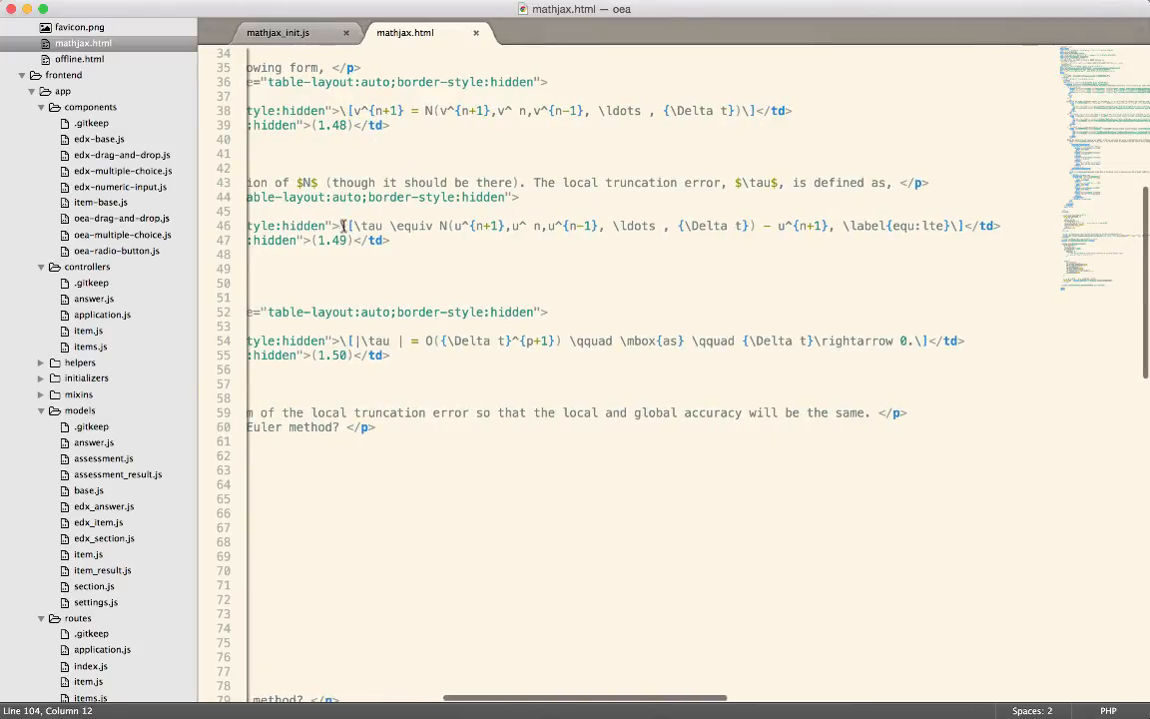
{"action": "left_click_drag", "start_coordinate": [339, 226], "coordinate": [527, 226]}
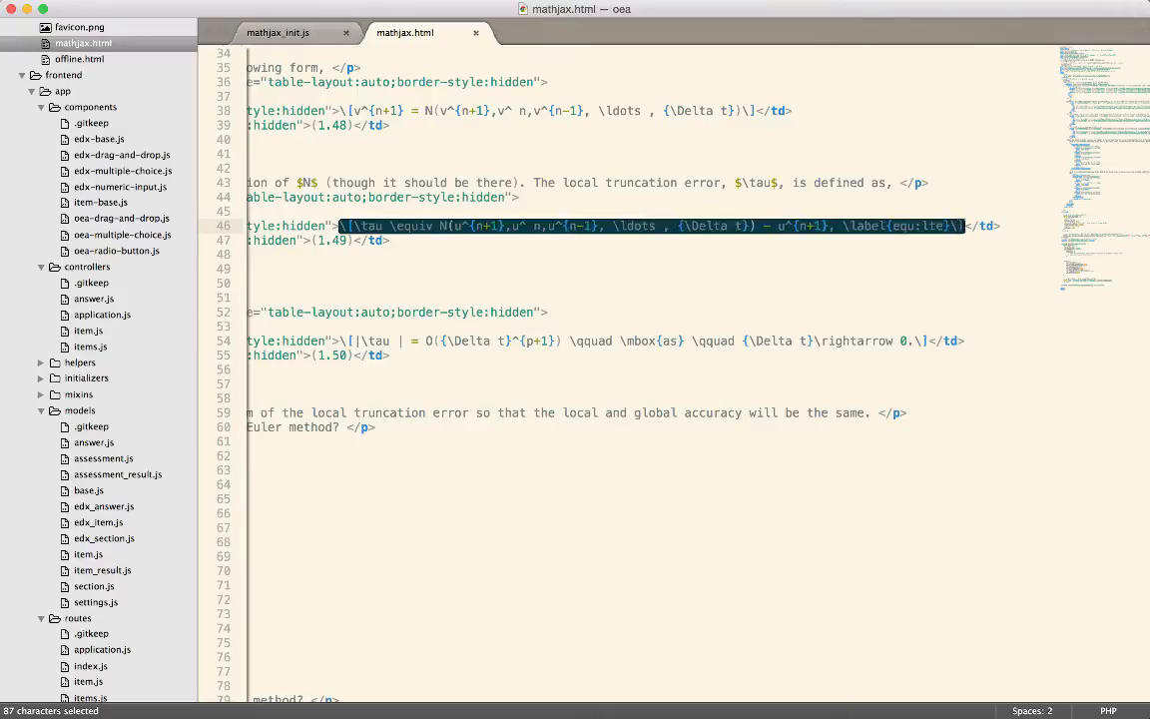
{"action": "mouse_move", "coordinate": [954, 307]}
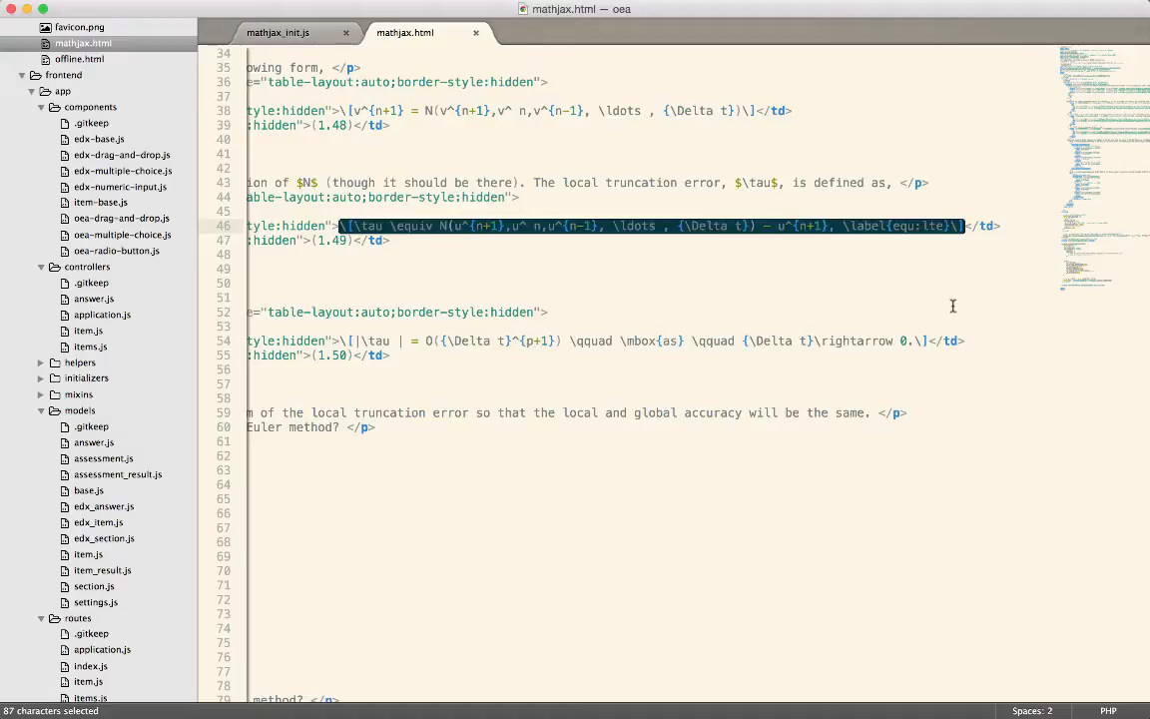
{"action": "mouse_move", "coordinate": [955, 312]}
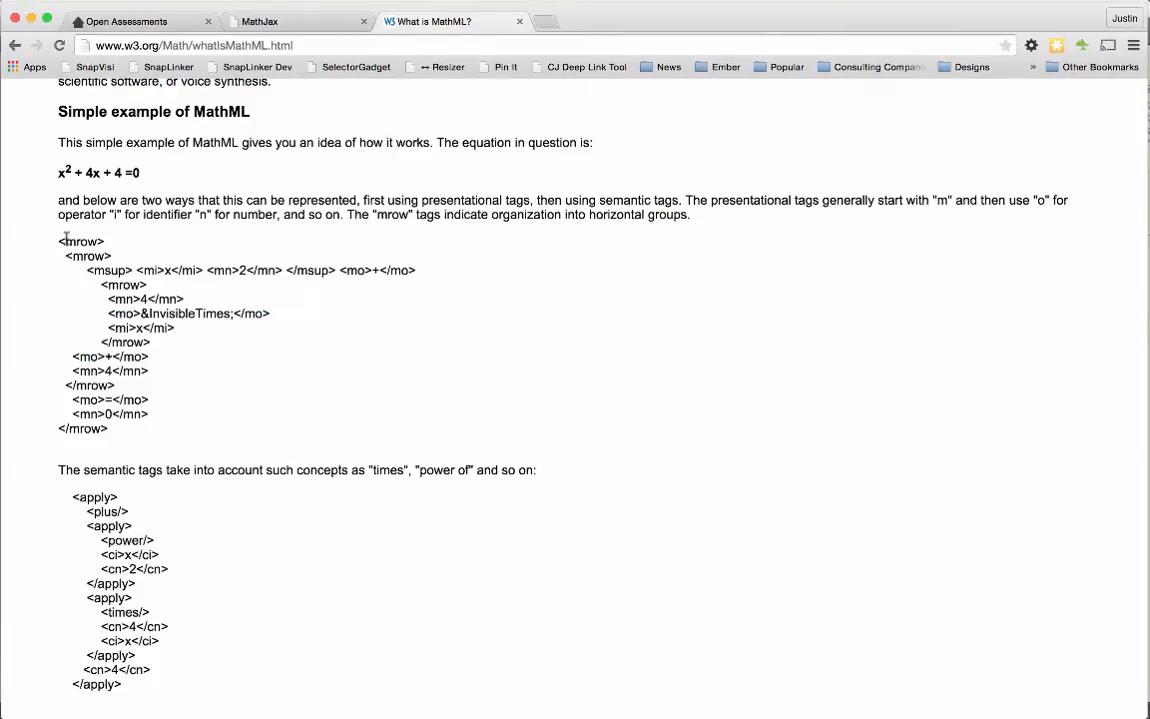
{"action": "mouse_move", "coordinate": [261, 389]}
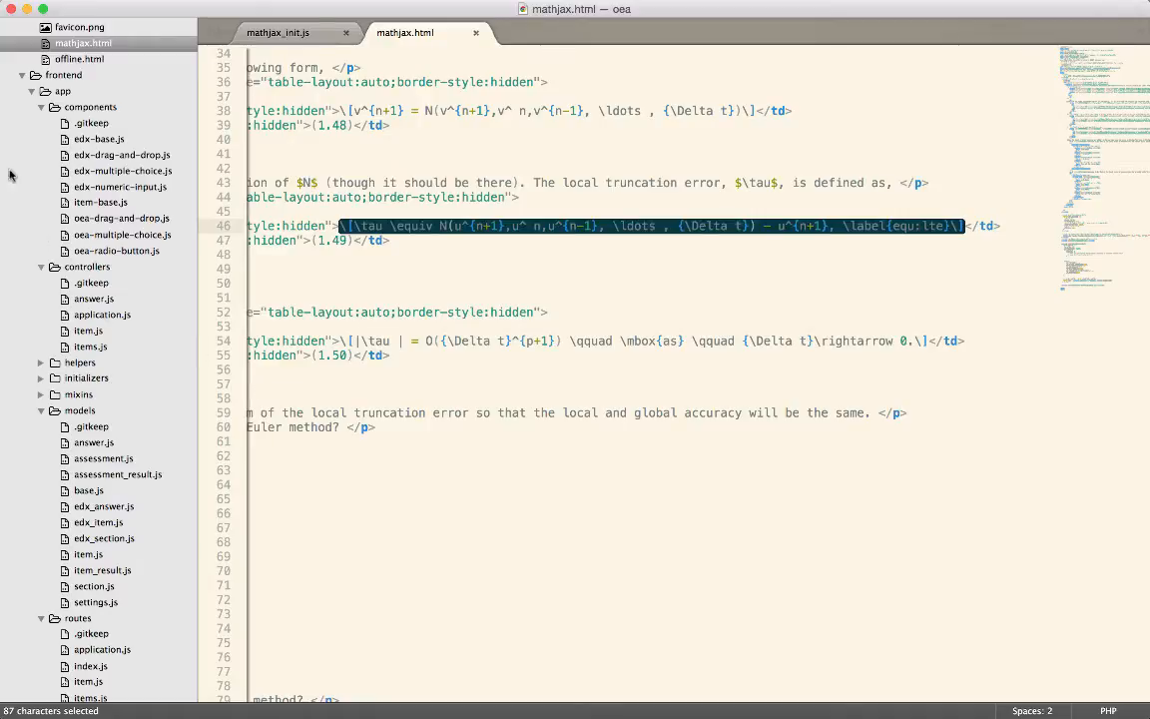
{"action": "left_click", "coordinate": [277, 32]}
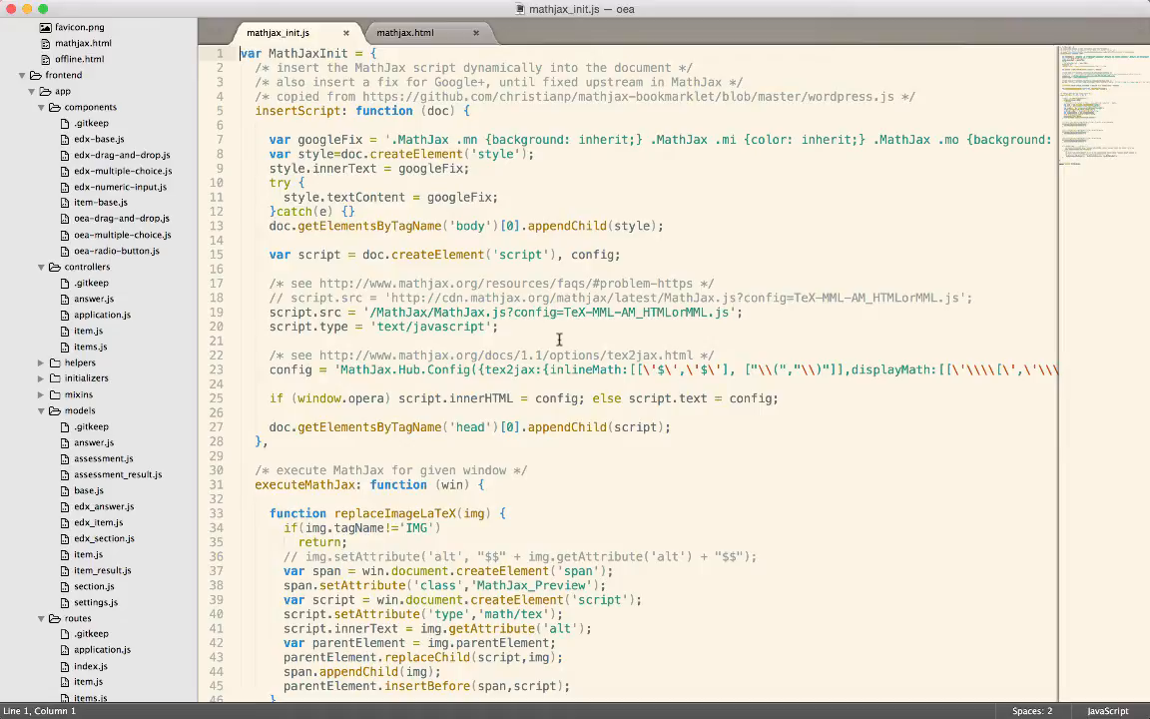
{"action": "mouse_move", "coordinate": [497, 387]}
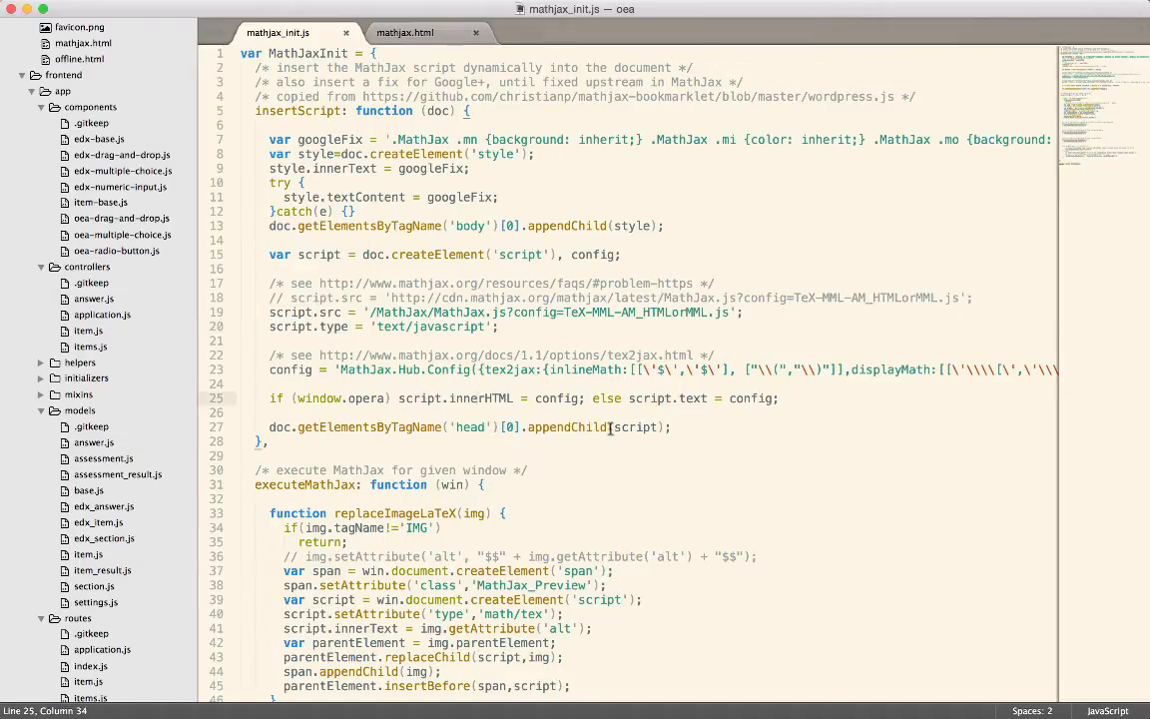
{"action": "mouse_move", "coordinate": [392, 423]}
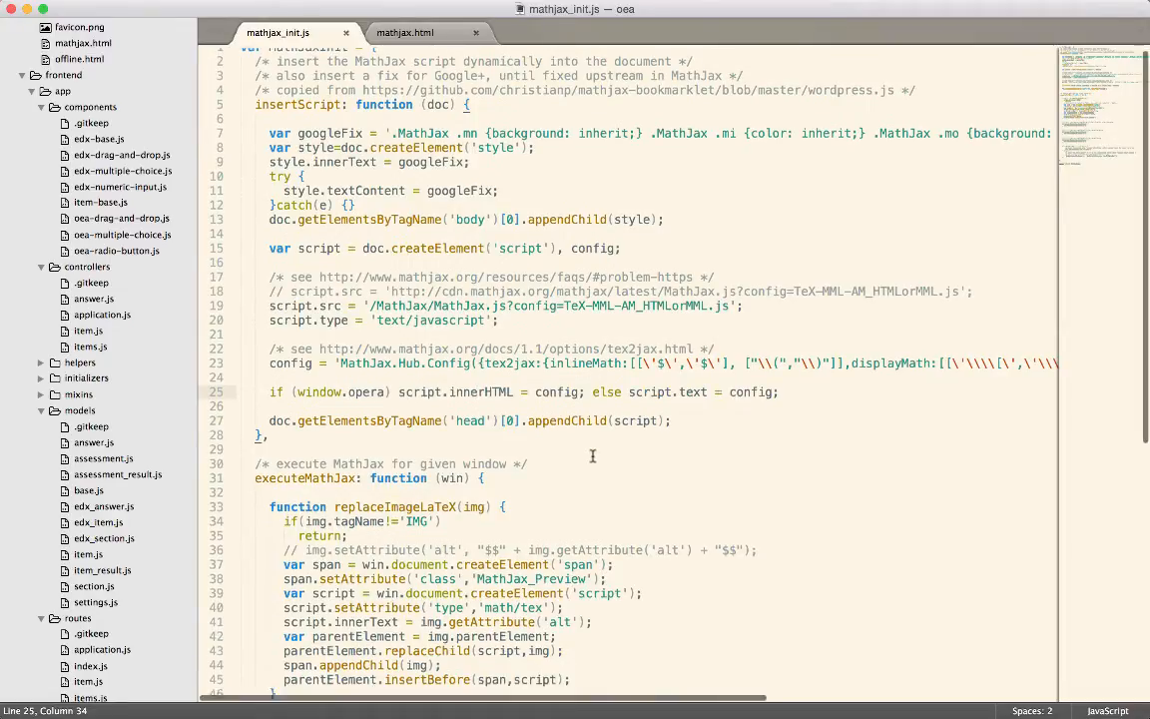
- Scroll through mathjax_init.js and select the MathJaxInit object name
{"action": "scroll", "scroll_direction": "down", "scroll_amount": 3}
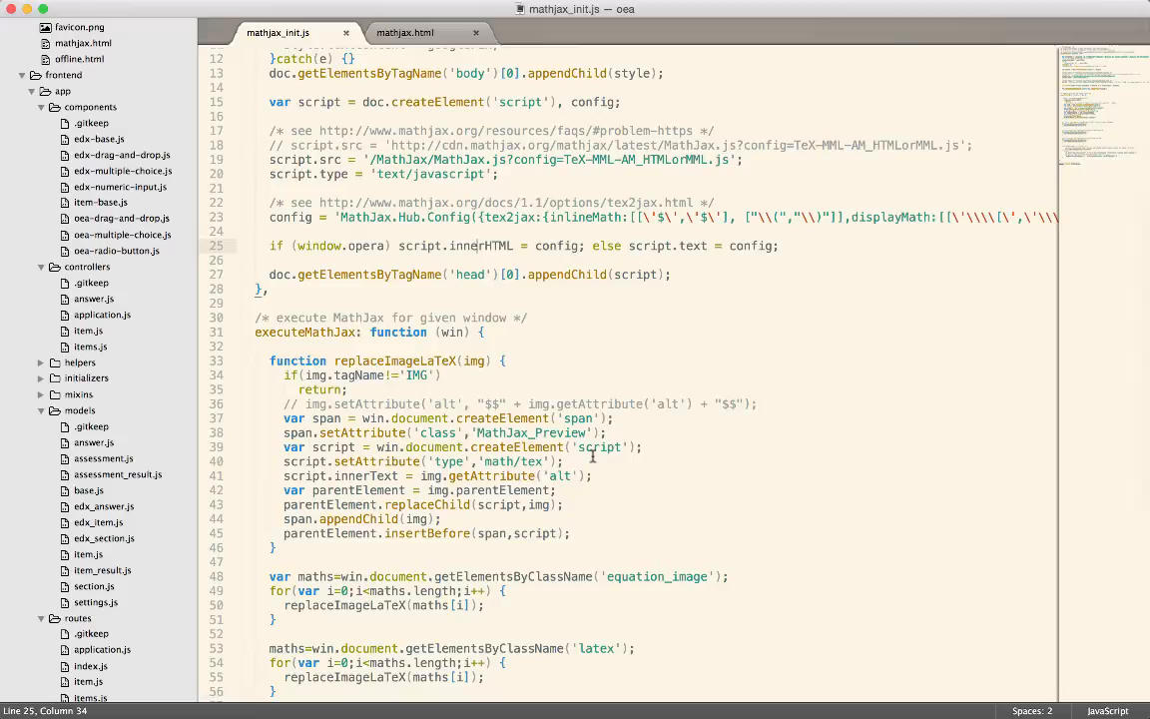
{"action": "scroll", "scroll_direction": "up", "scroll_amount": 3}
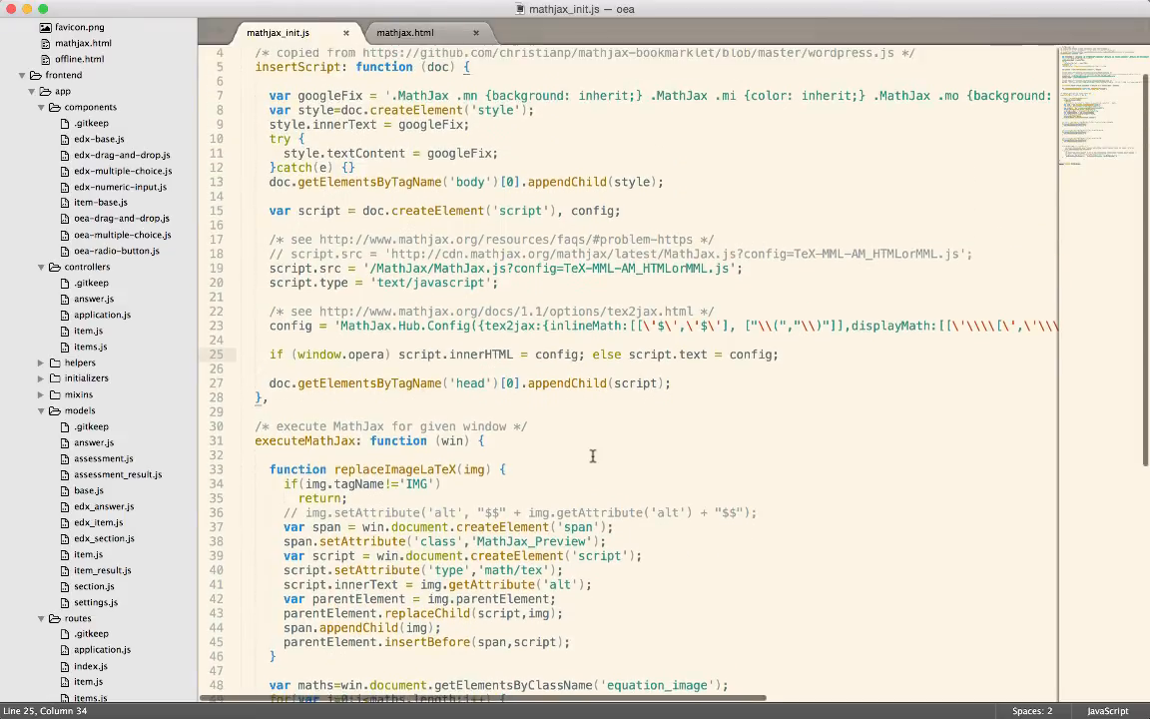
{"action": "scroll", "scroll_direction": "up", "scroll_amount": 3}
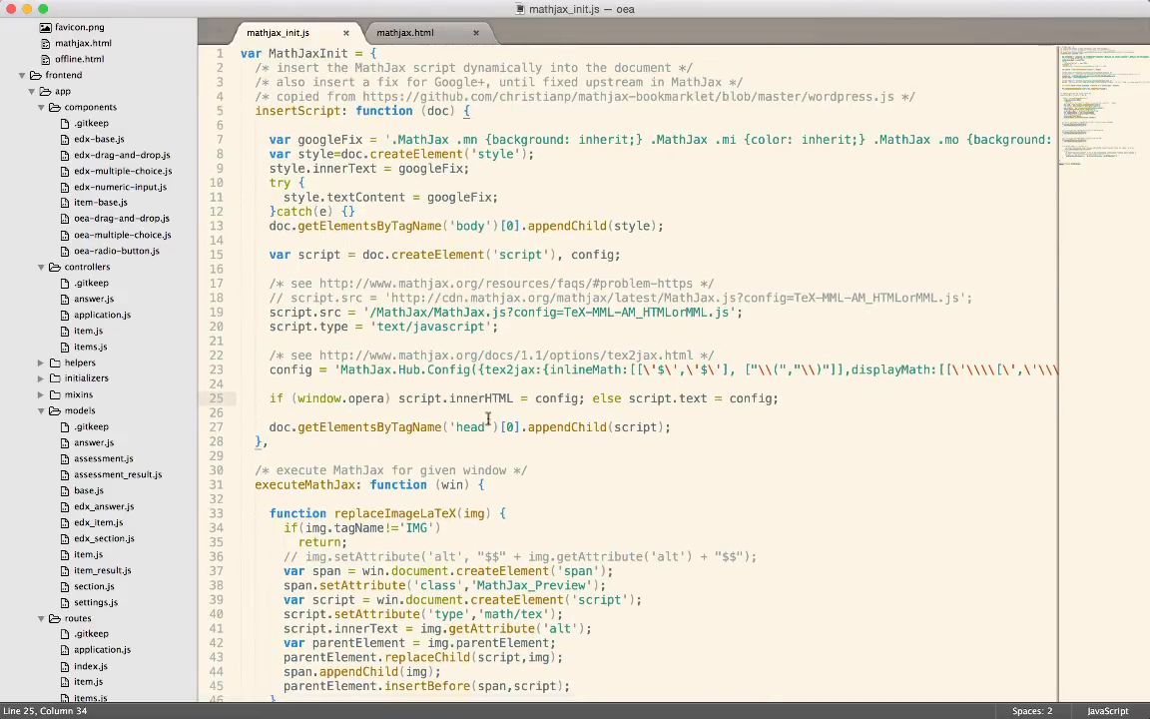
{"action": "double_click", "coordinate": [307, 52]}
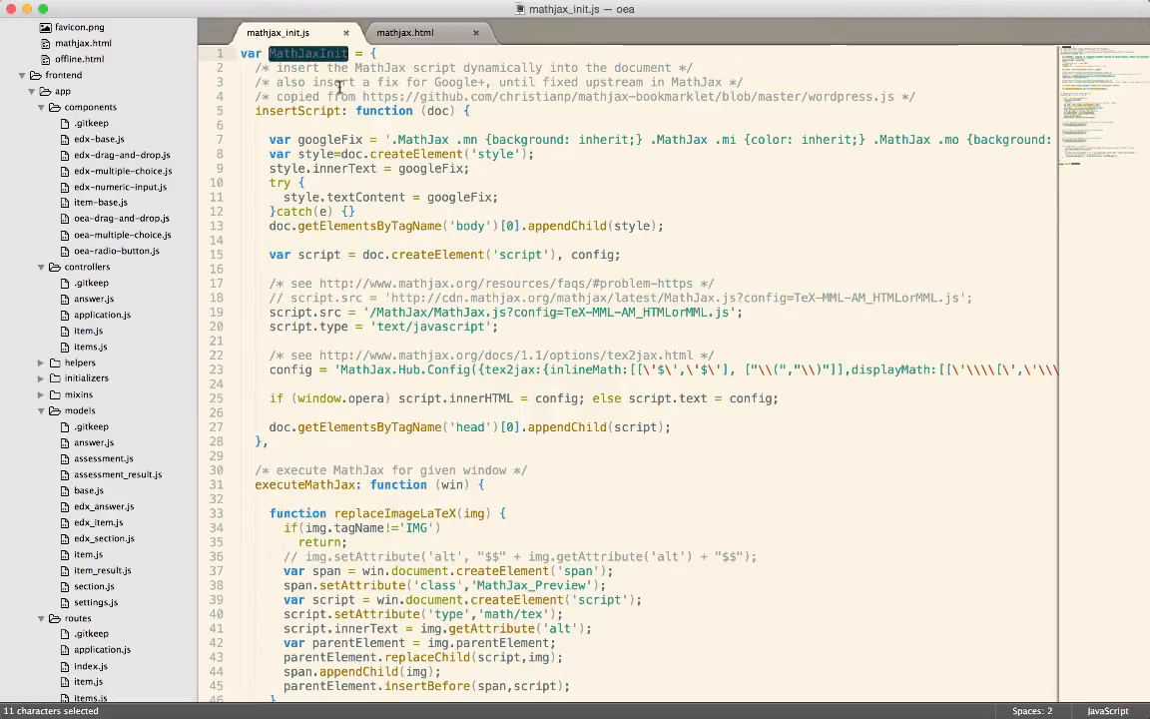
{"action": "mouse_move", "coordinate": [409, 124]}
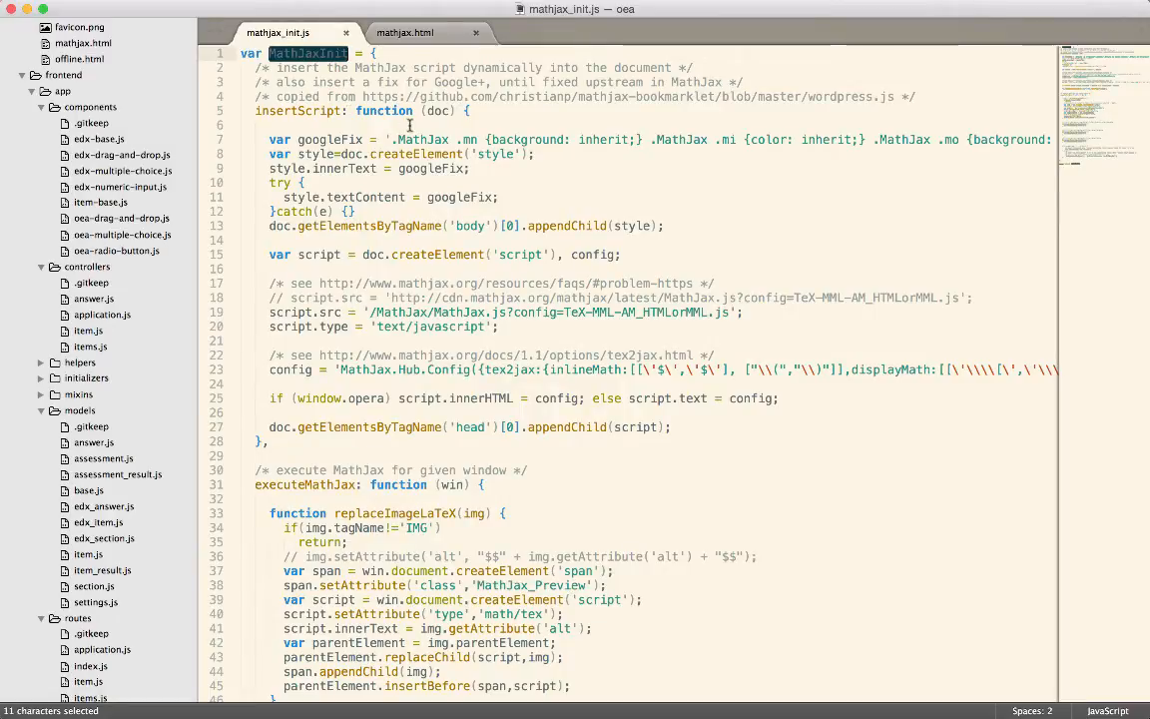
{"action": "scroll", "scroll_direction": "down", "scroll_amount": 3}
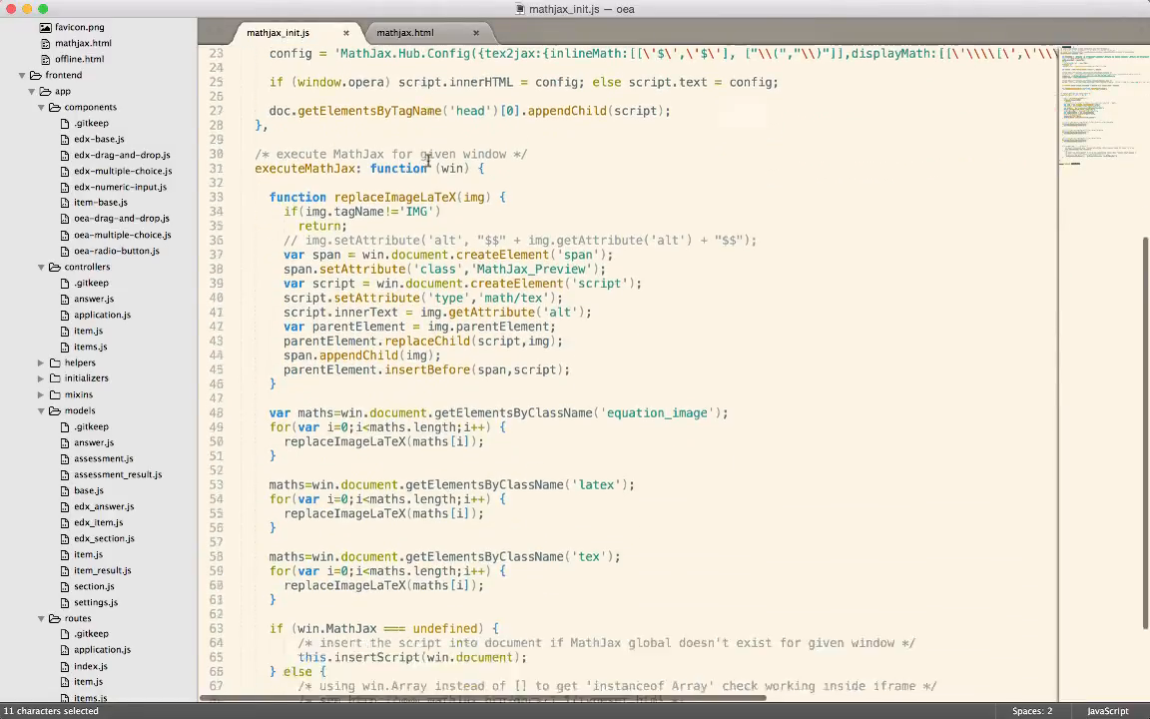
{"action": "scroll", "scroll_direction": "up", "scroll_amount": 3}
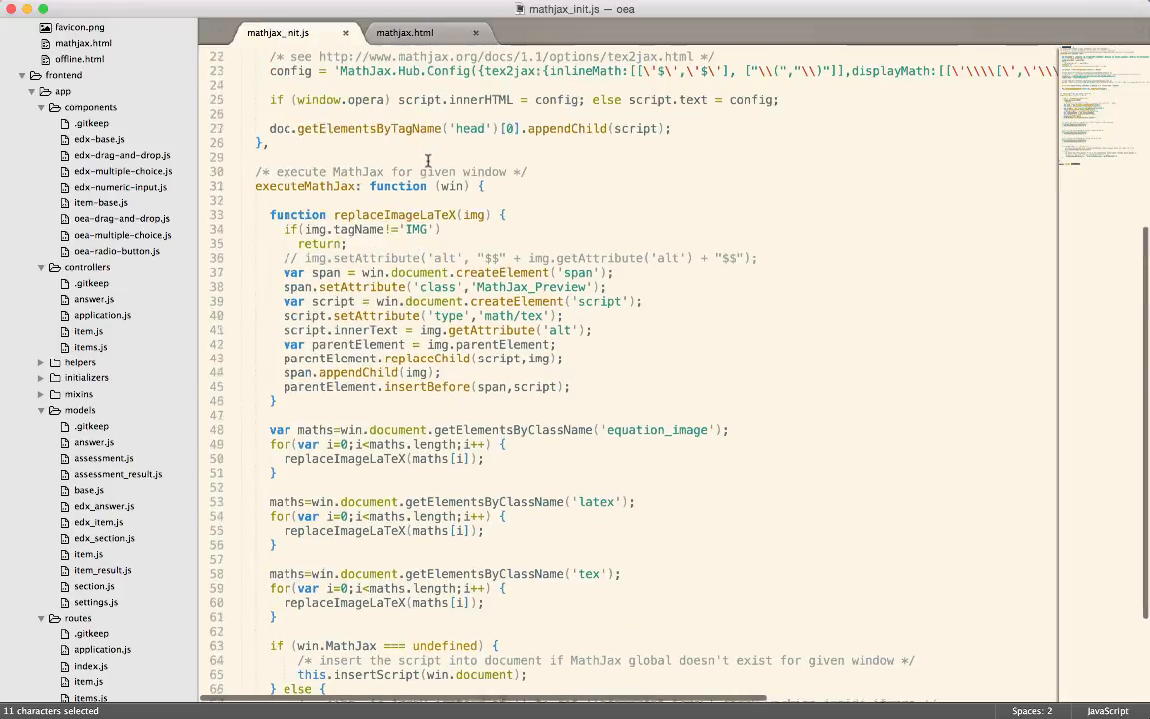
{"action": "scroll", "scroll_direction": "up", "scroll_amount": 3}
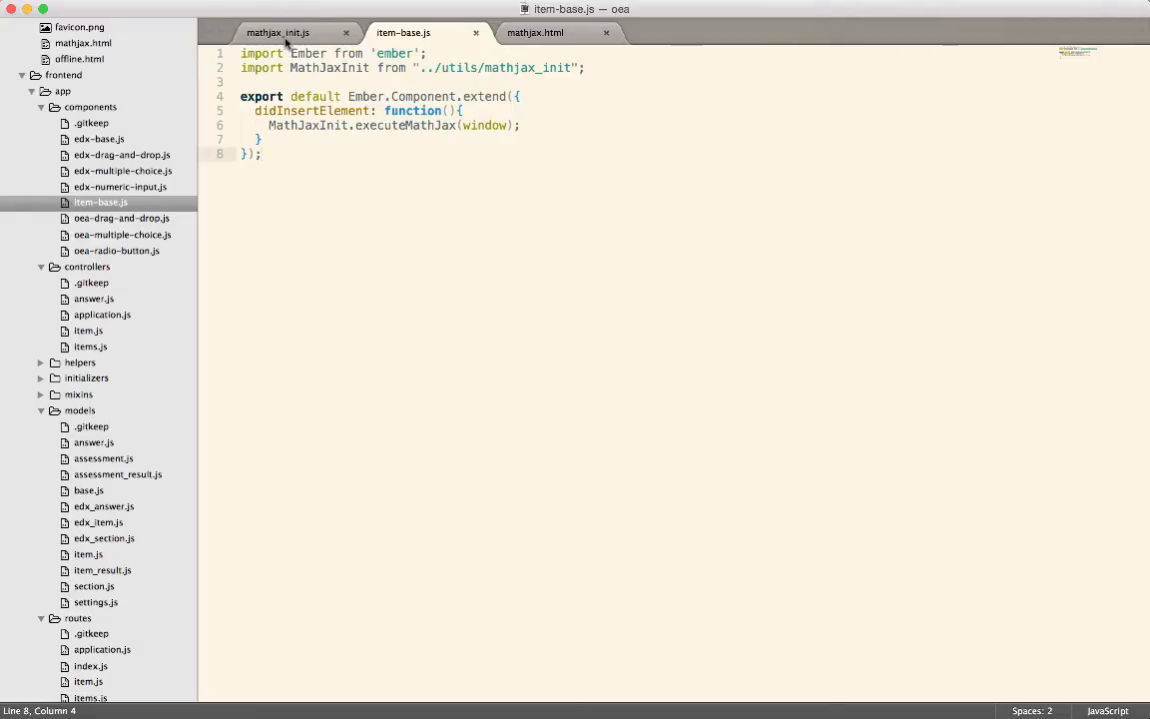
- Select the executeMathJax call in item-base.js, then return to mathjax_init.js
{"action": "double_click", "coordinate": [403, 124]}
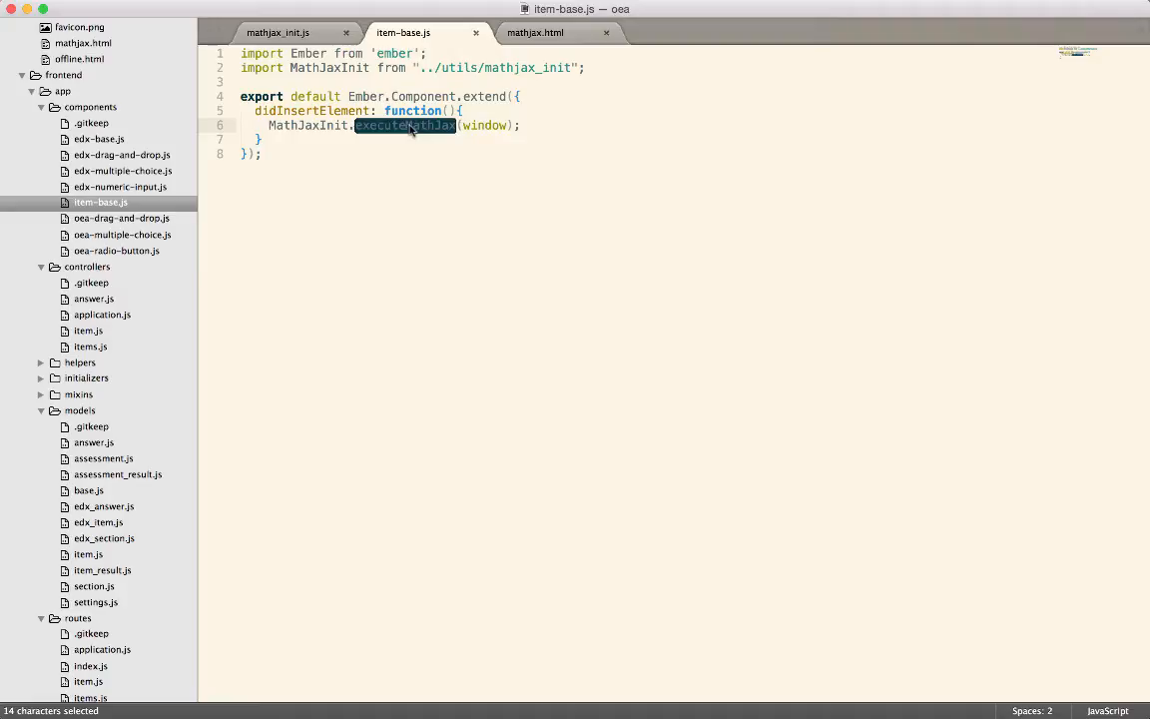
{"action": "mouse_move", "coordinate": [278, 32]}
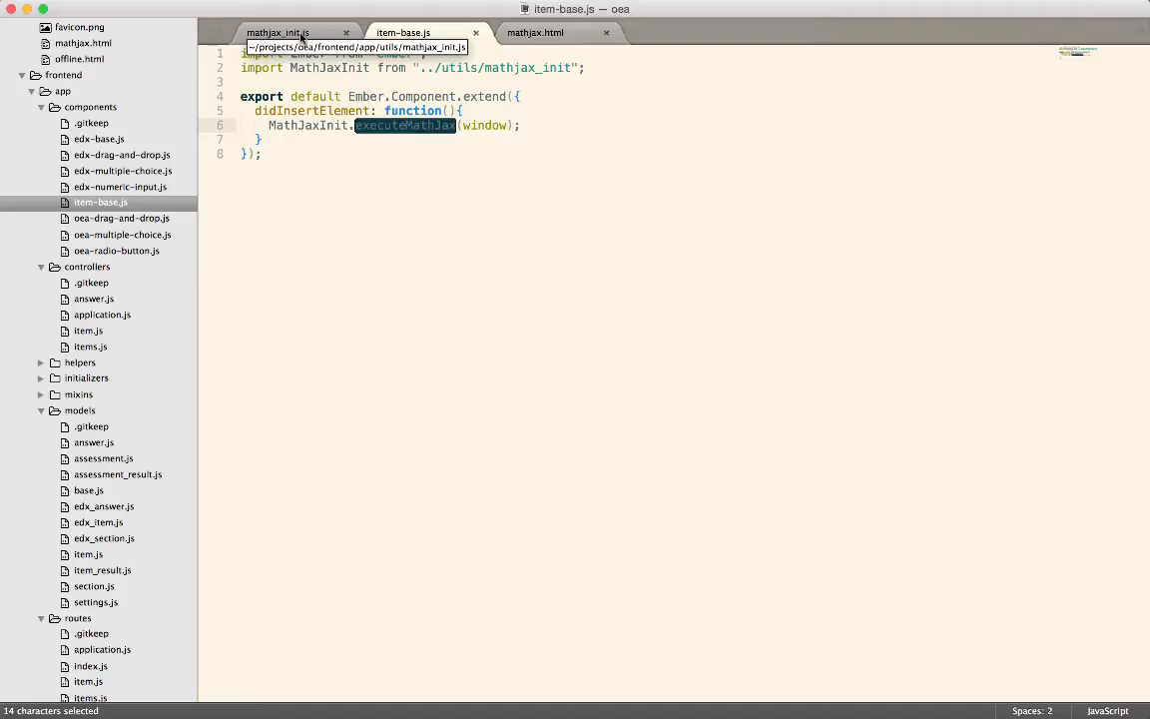
{"action": "left_click", "coordinate": [278, 32]}
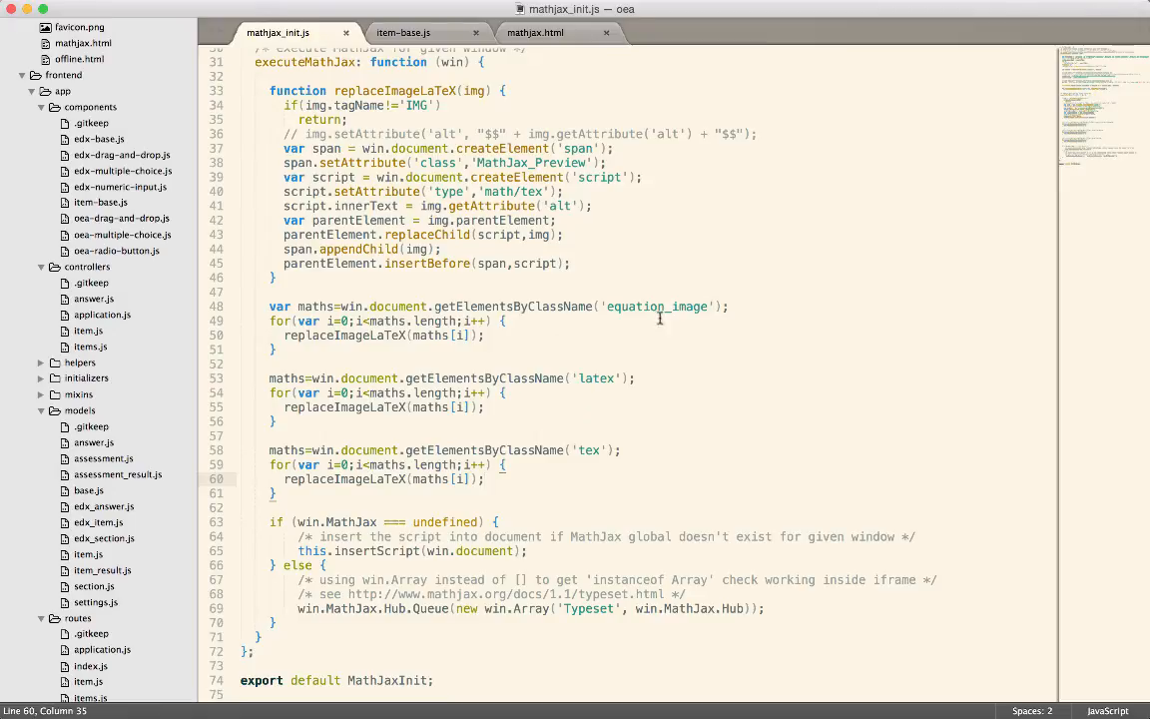
{"action": "double_click", "coordinate": [594, 377]}
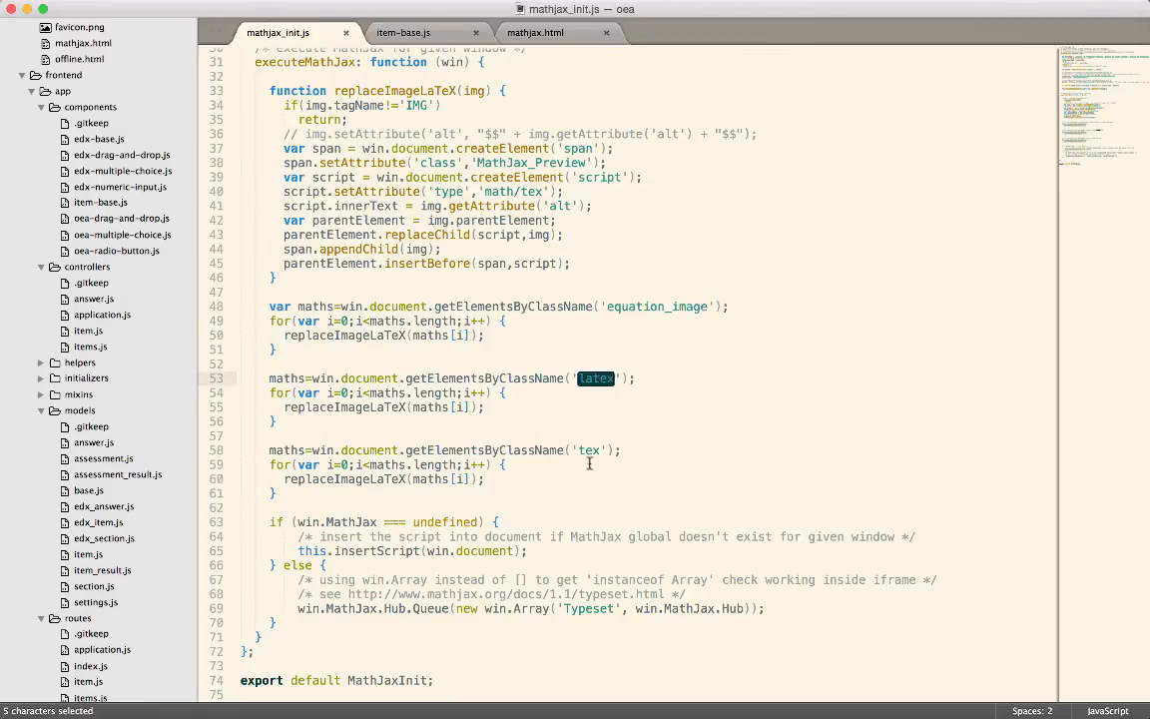
{"action": "left_click", "coordinate": [783, 479]}
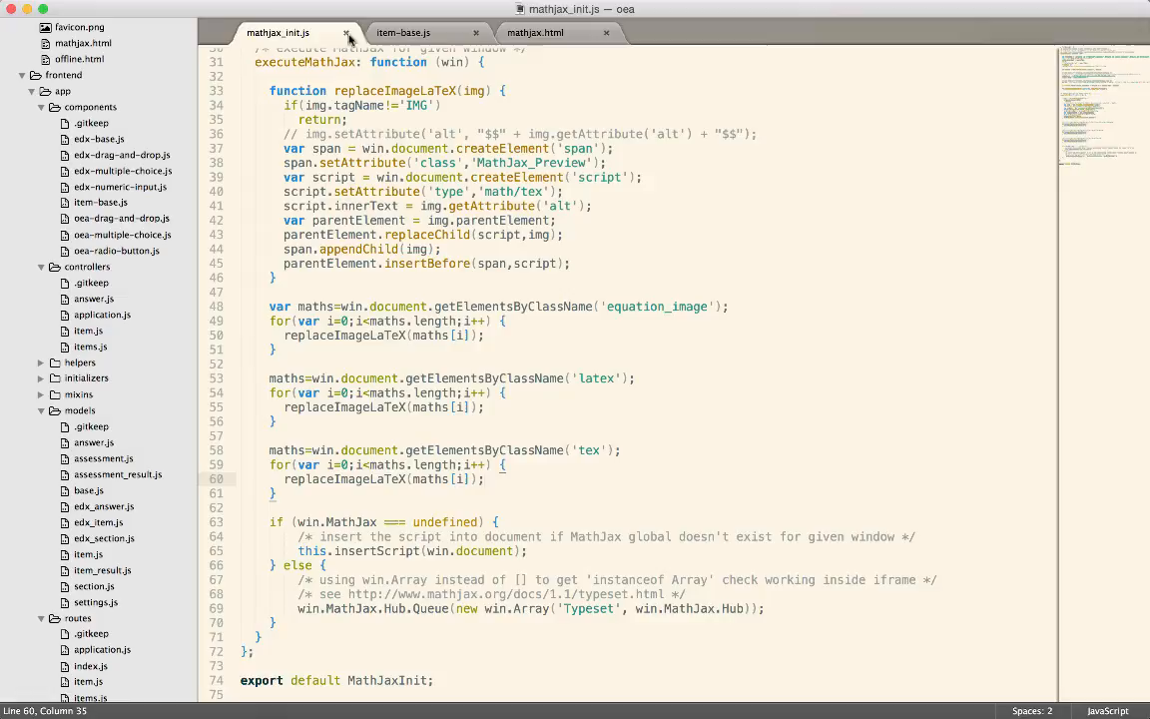
- Switch to item-base.js and select its didInsertElement hook that calls MathJaxInit.executeMathJax
{"action": "left_click", "coordinate": [403, 32]}
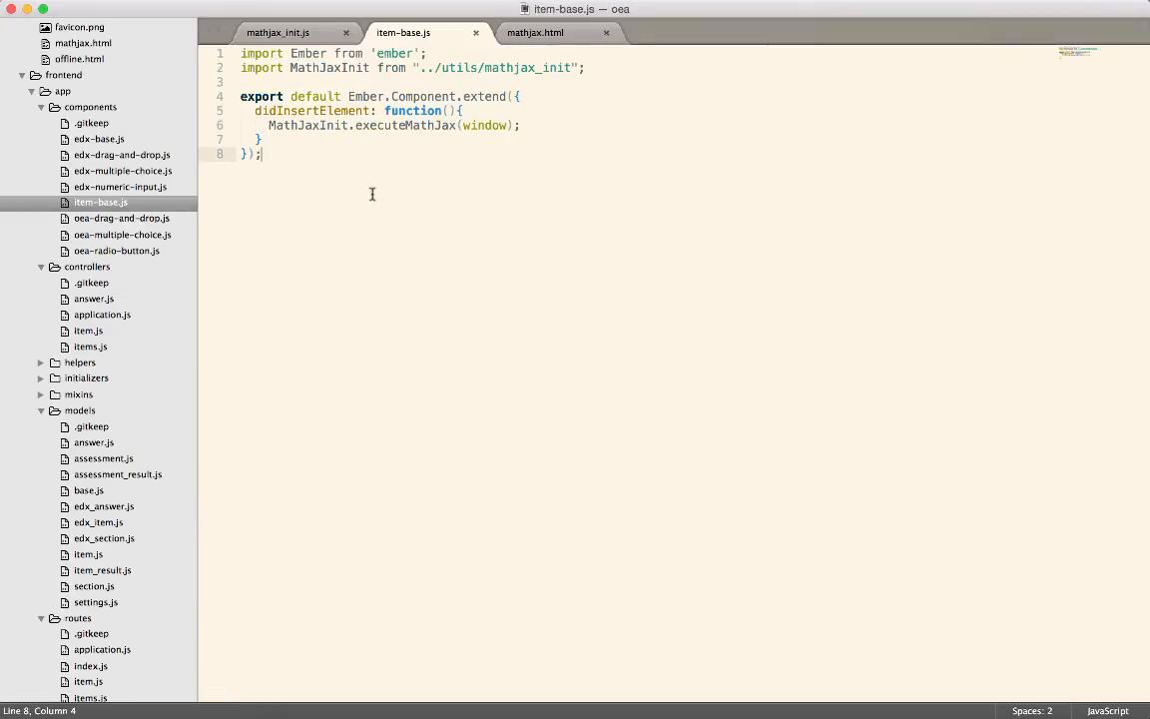
{"action": "mouse_move", "coordinate": [289, 227]}
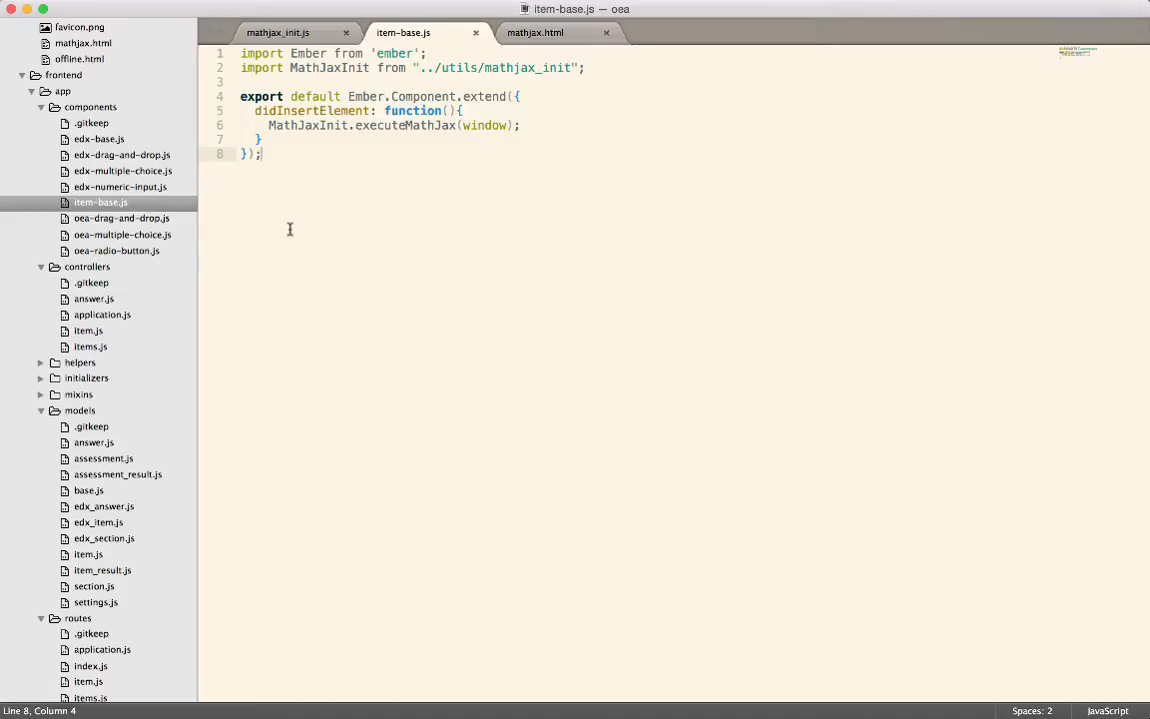
{"action": "double_click", "coordinate": [311, 112]}
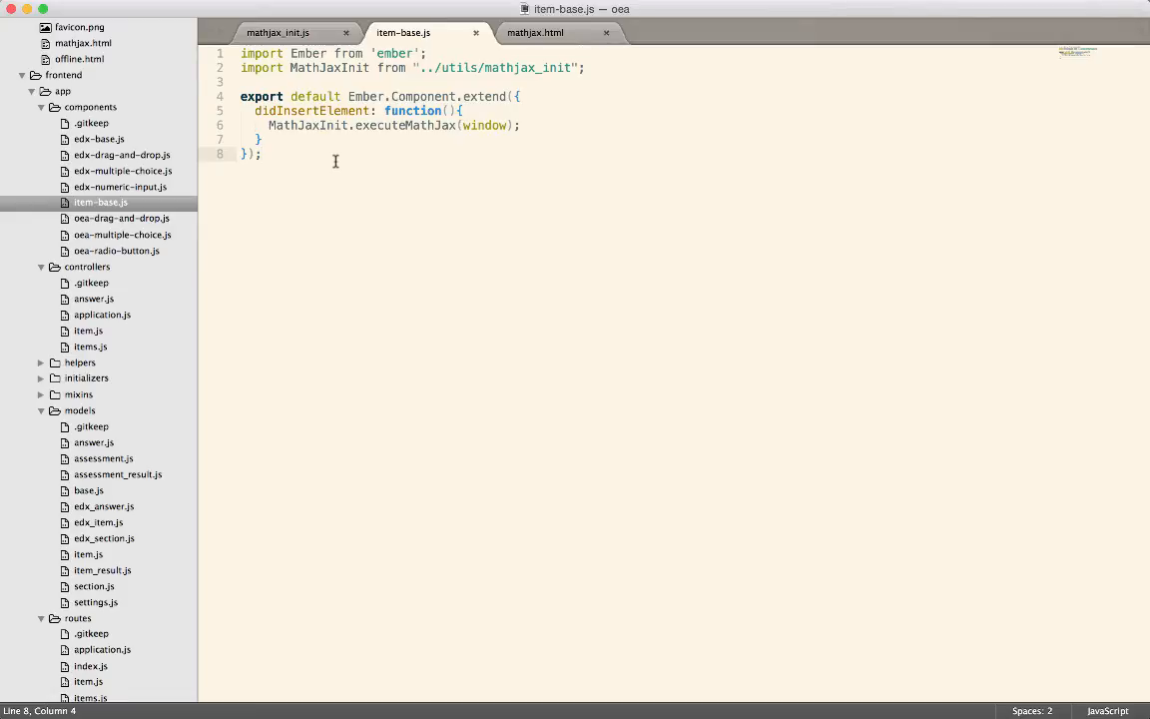
{"action": "left_click", "coordinate": [315, 112]}
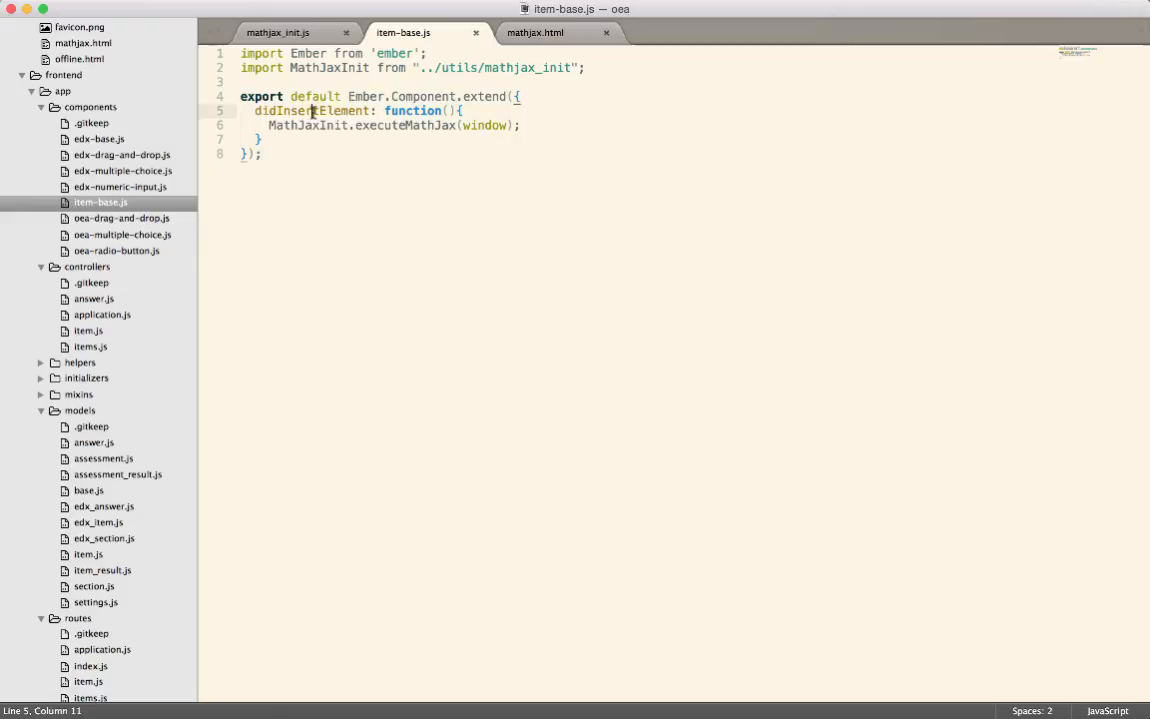
{"action": "double_click", "coordinate": [284, 112]}
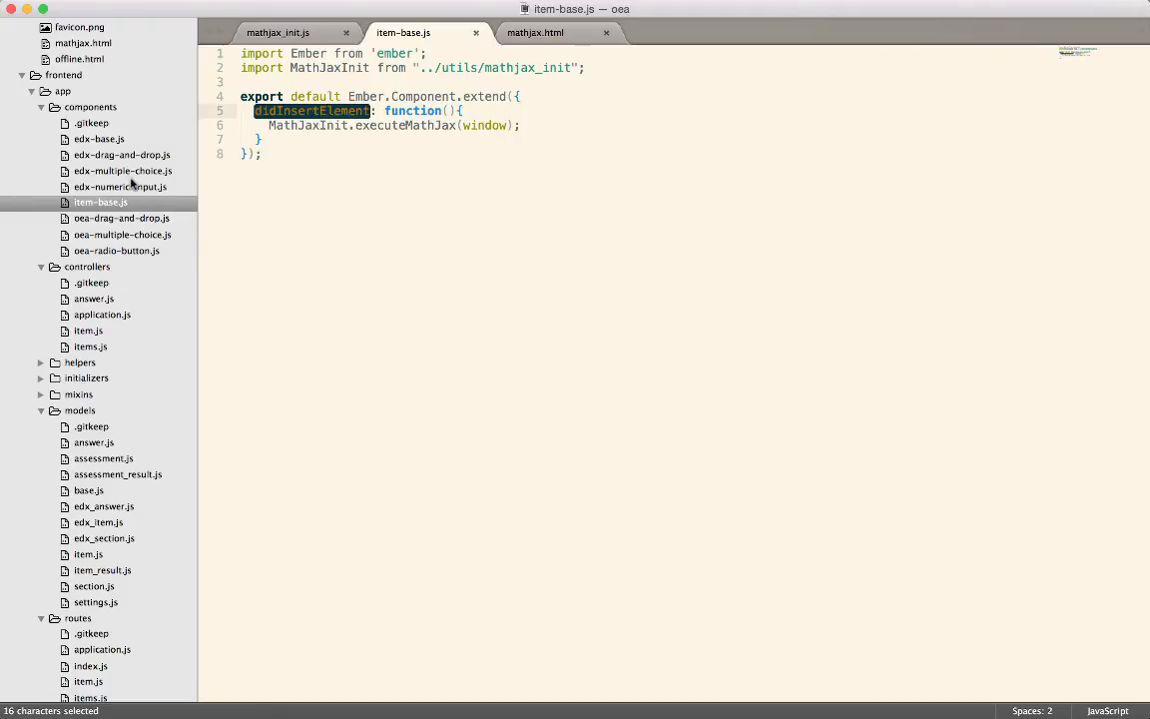
- Open edx-multiple-choice.js and highlight its didInsertElement hook and the this._super() call
{"action": "left_click", "coordinate": [122, 171]}
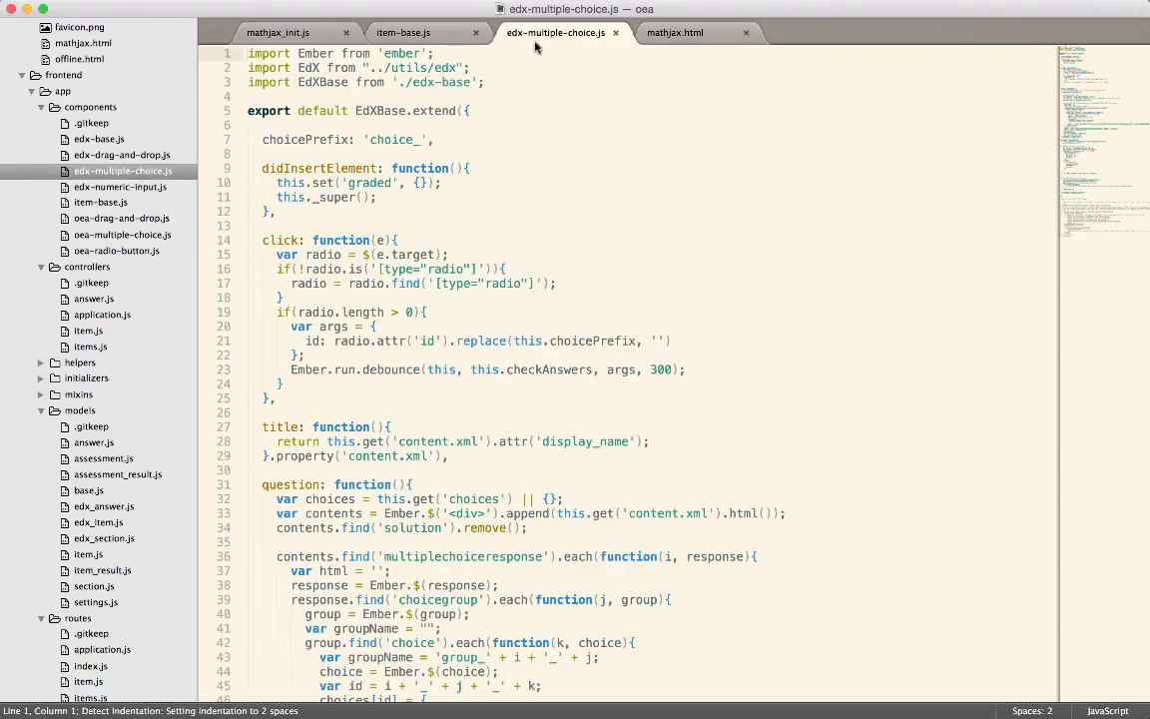
{"action": "double_click", "coordinate": [319, 168]}
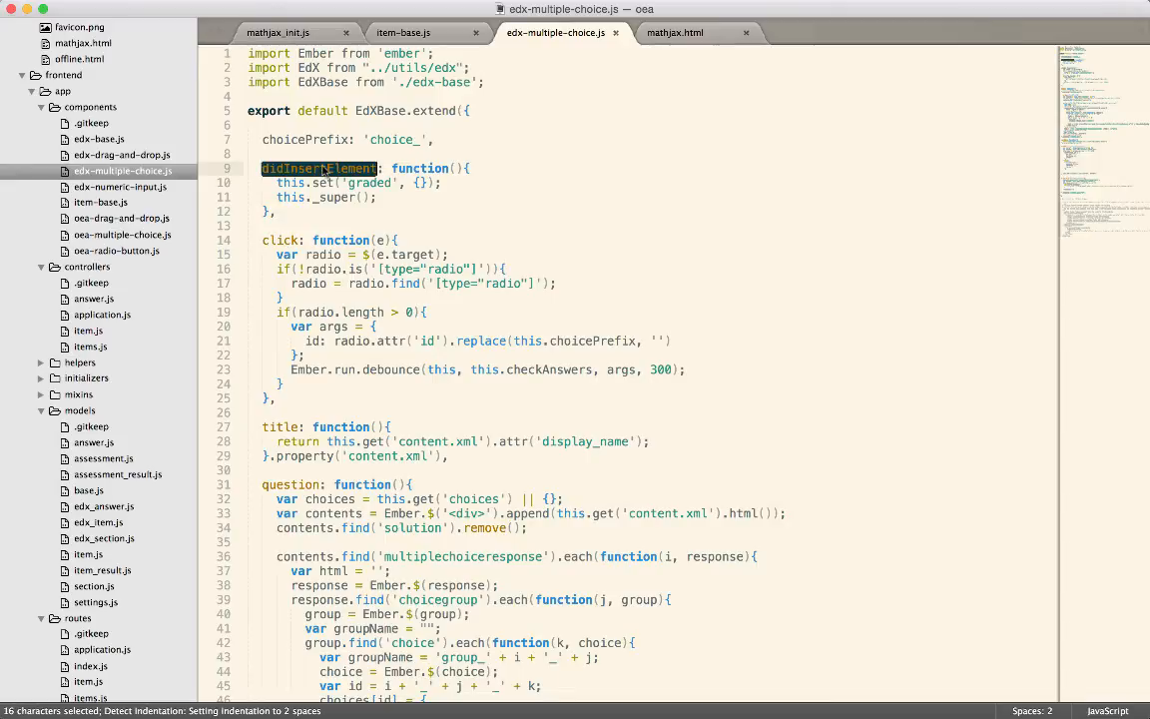
{"action": "double_click", "coordinate": [290, 197]}
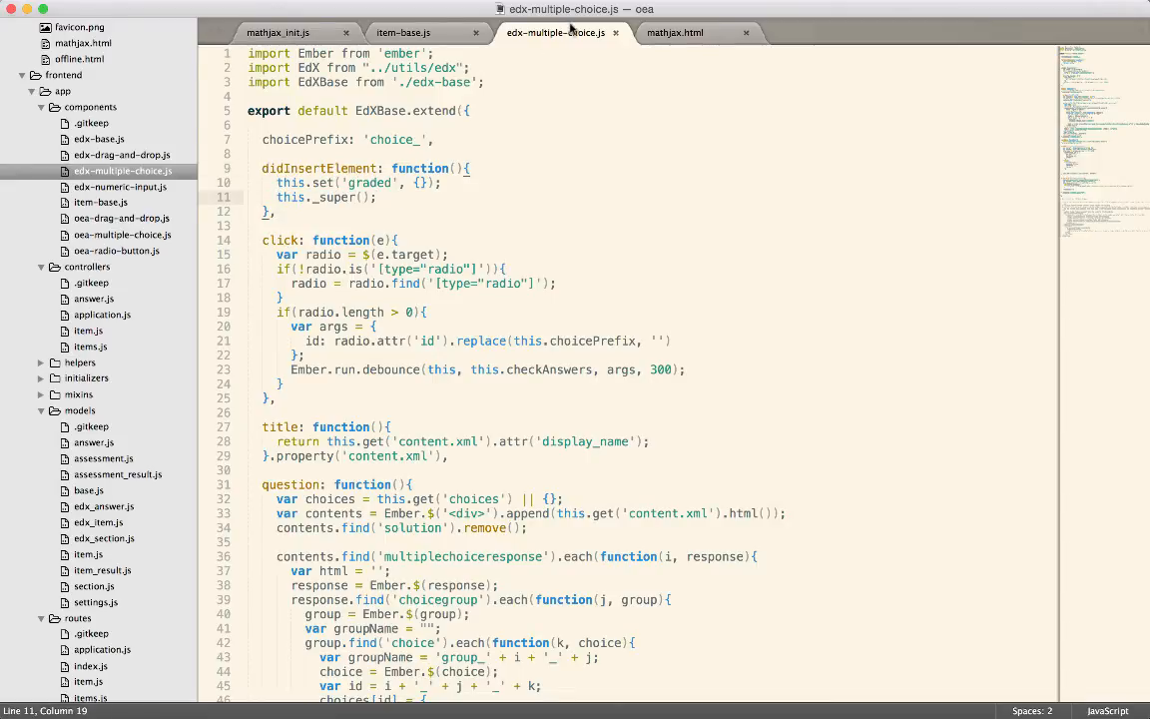
{"action": "mouse_move", "coordinate": [404, 32]}
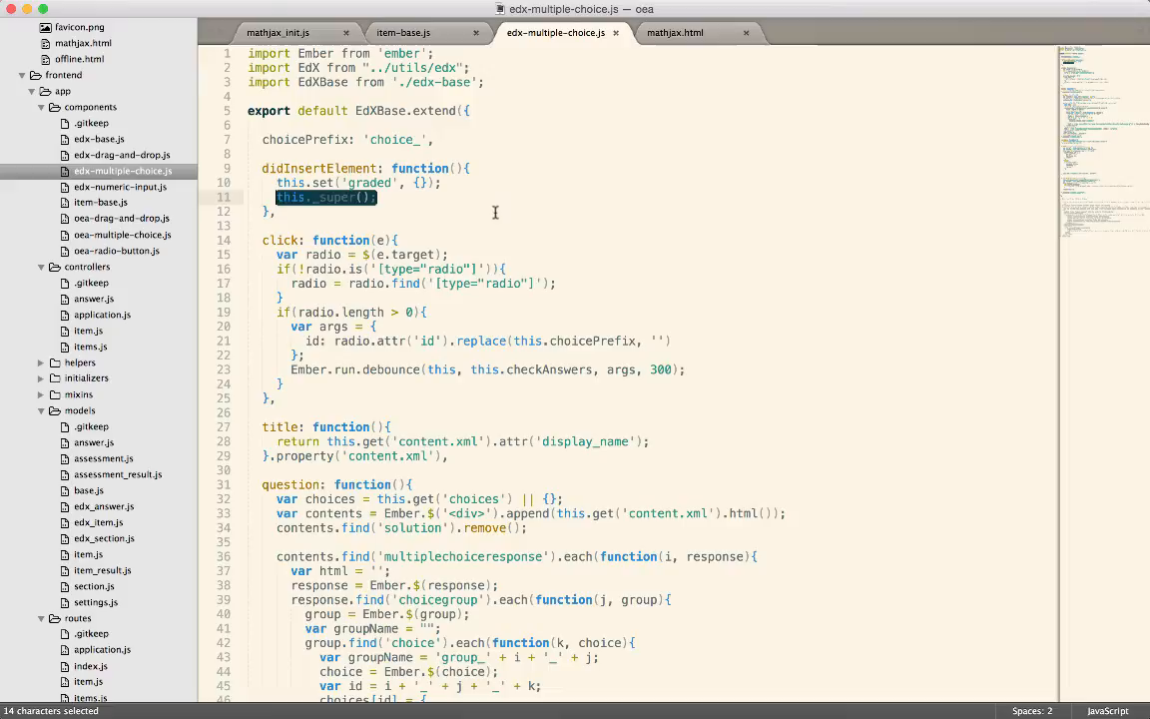
{"action": "left_click", "coordinate": [495, 211]}
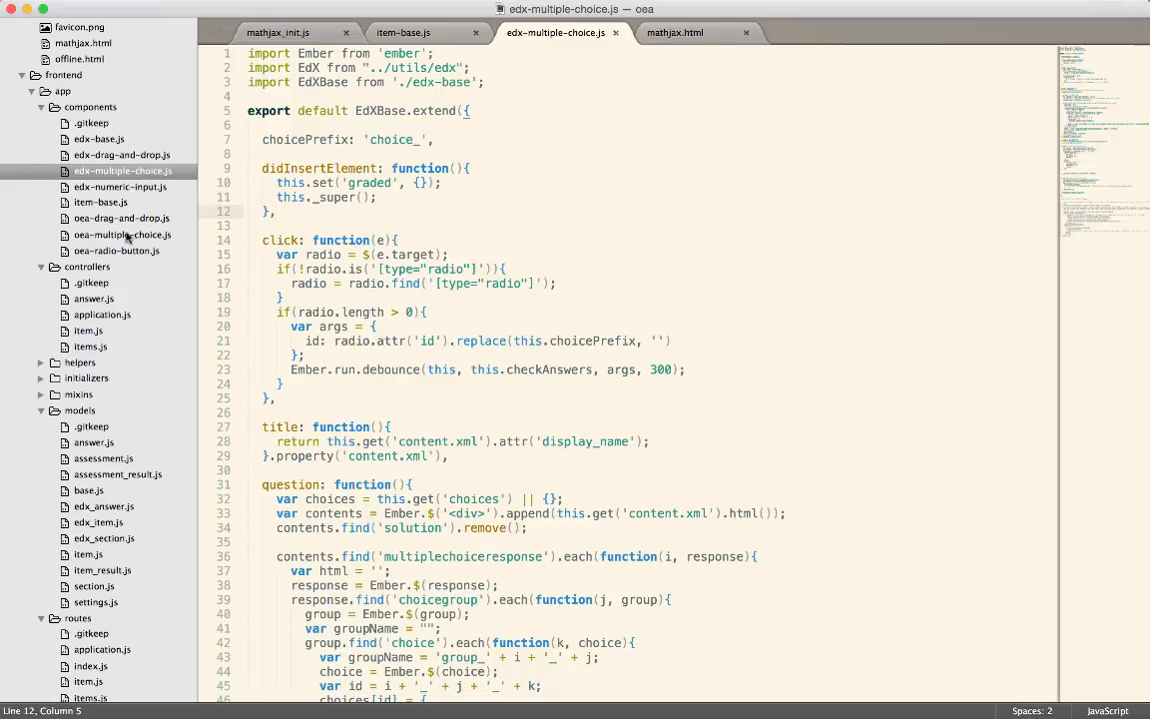
- Open oea-multiple-choice.js, then return to edx-multiple-choice.js and select didInsertElement
{"action": "left_click", "coordinate": [124, 236]}
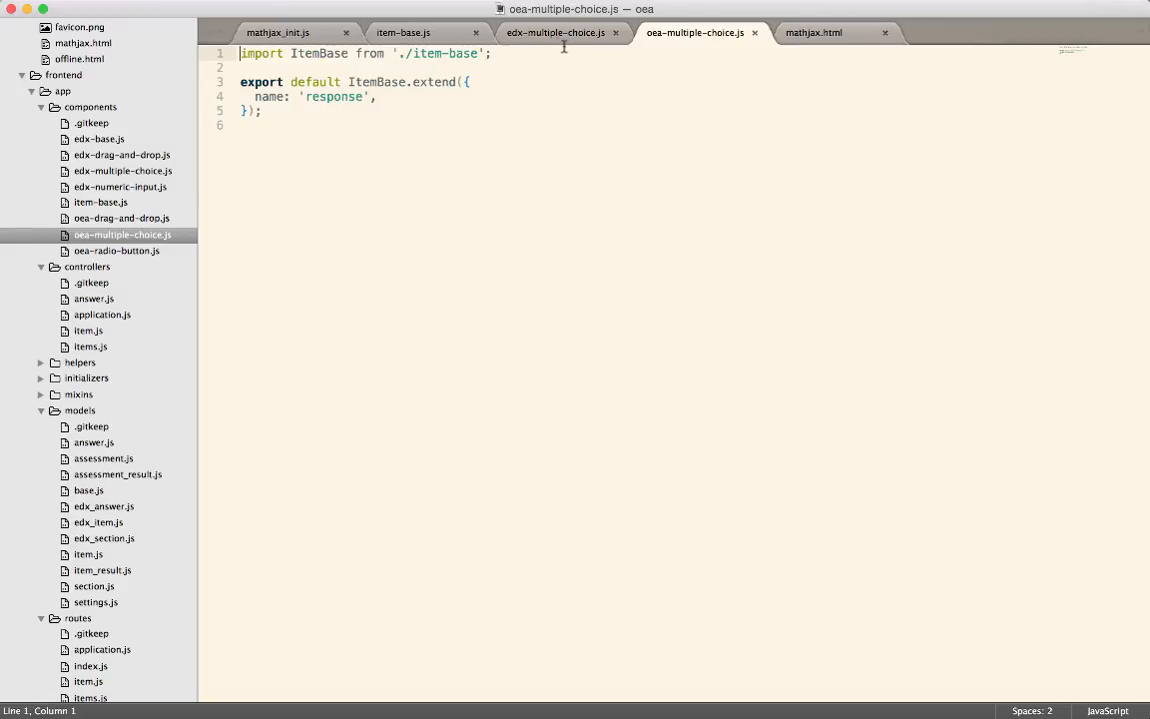
{"action": "left_click", "coordinate": [555, 32]}
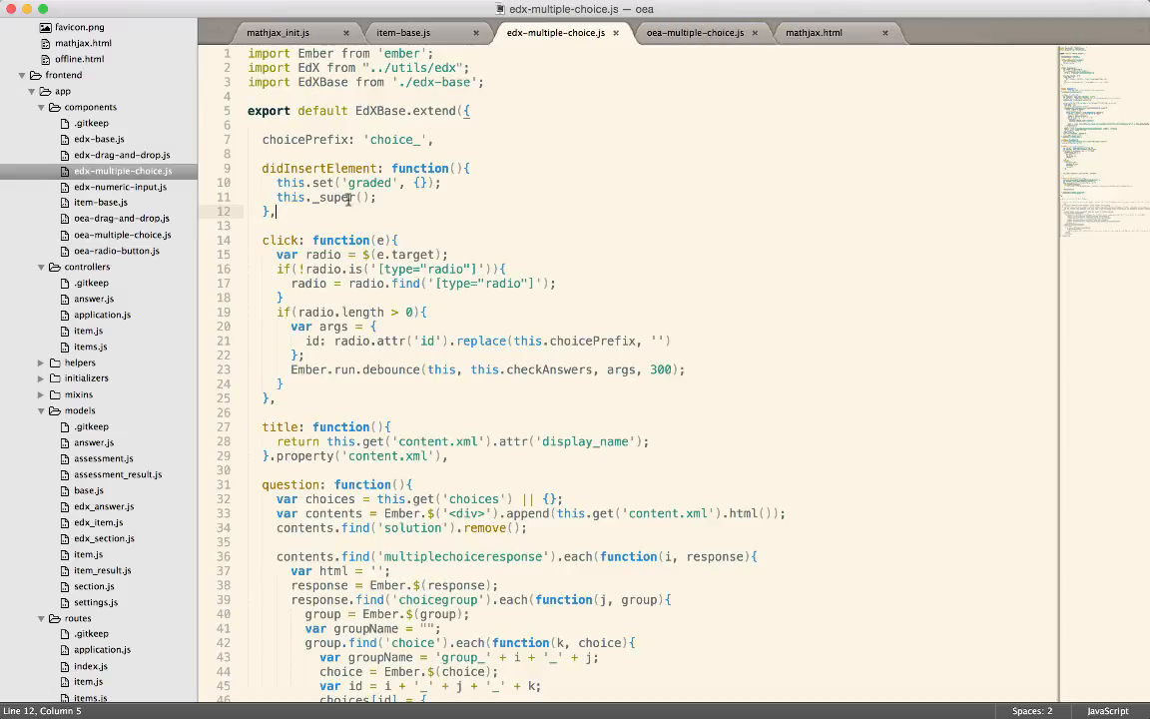
{"action": "double_click", "coordinate": [320, 168]}
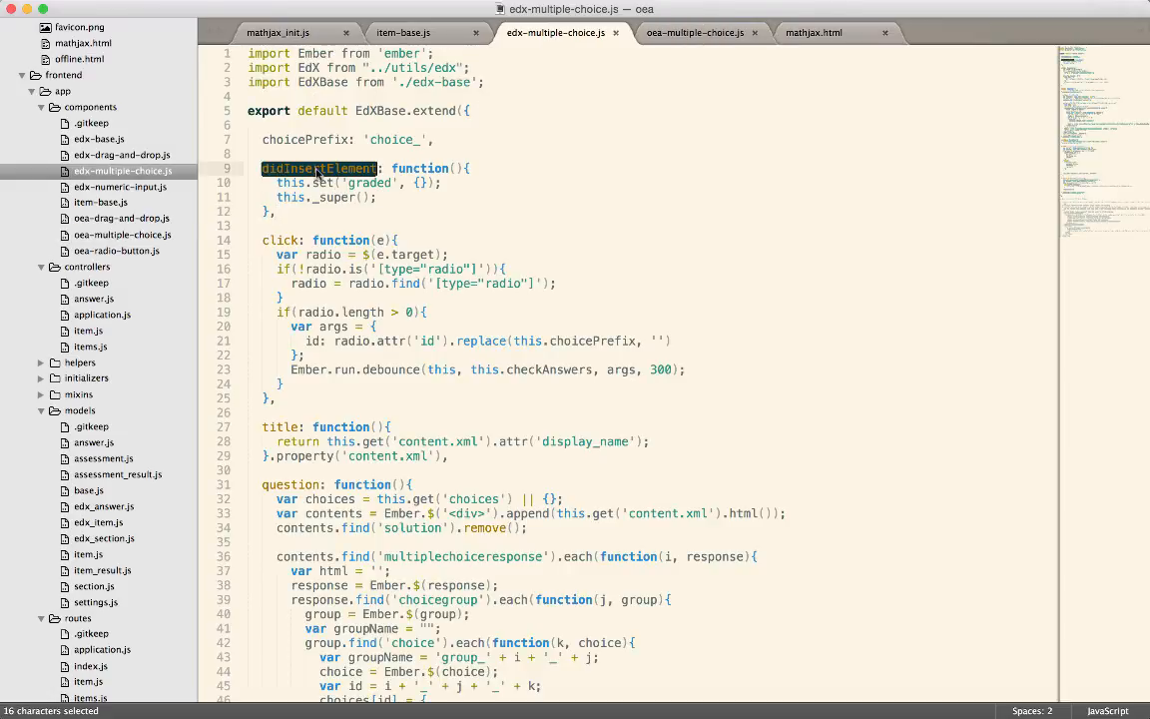
{"action": "mouse_move", "coordinate": [376, 198]}
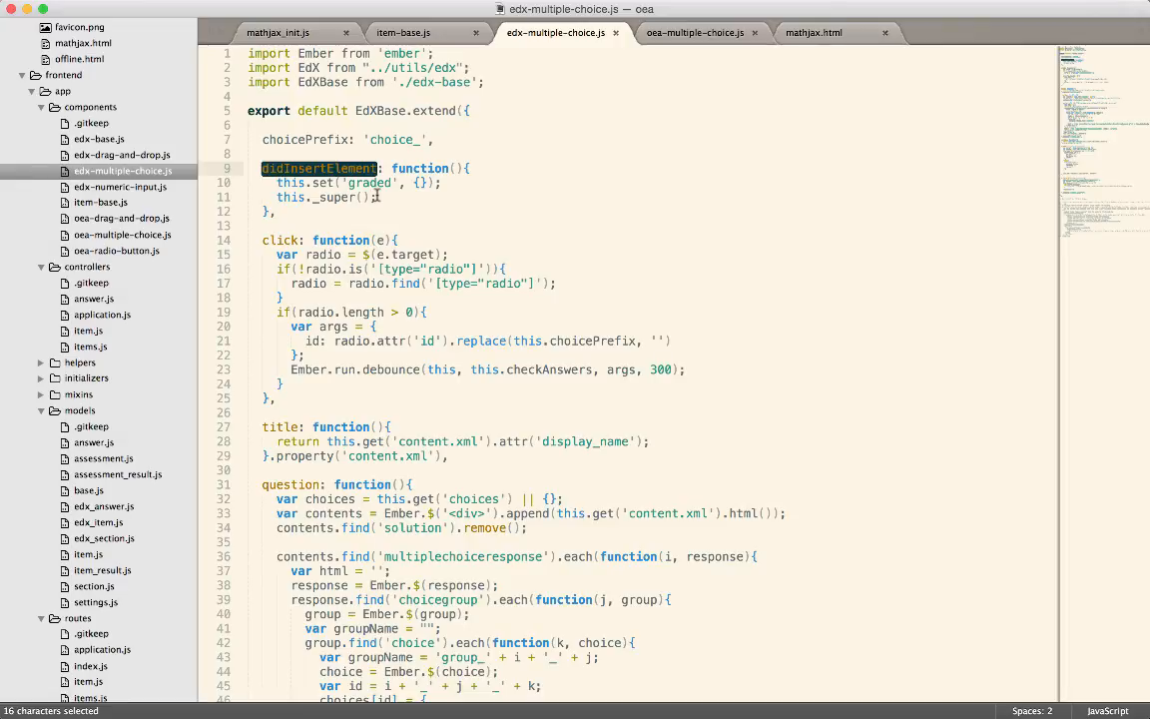